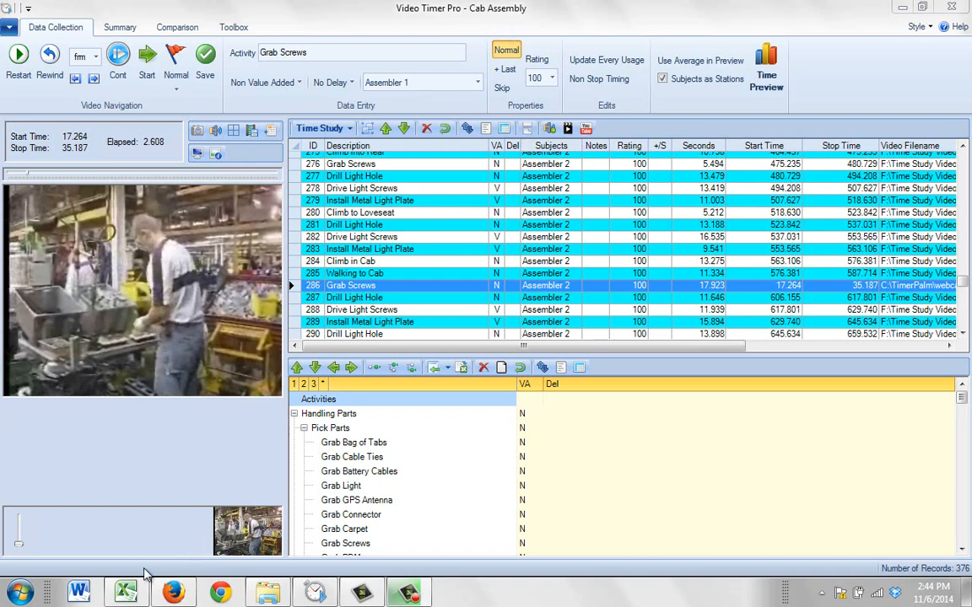
Bring the ActivityRollup2 Excel workbook to the front from the taskbar
click(131, 592)
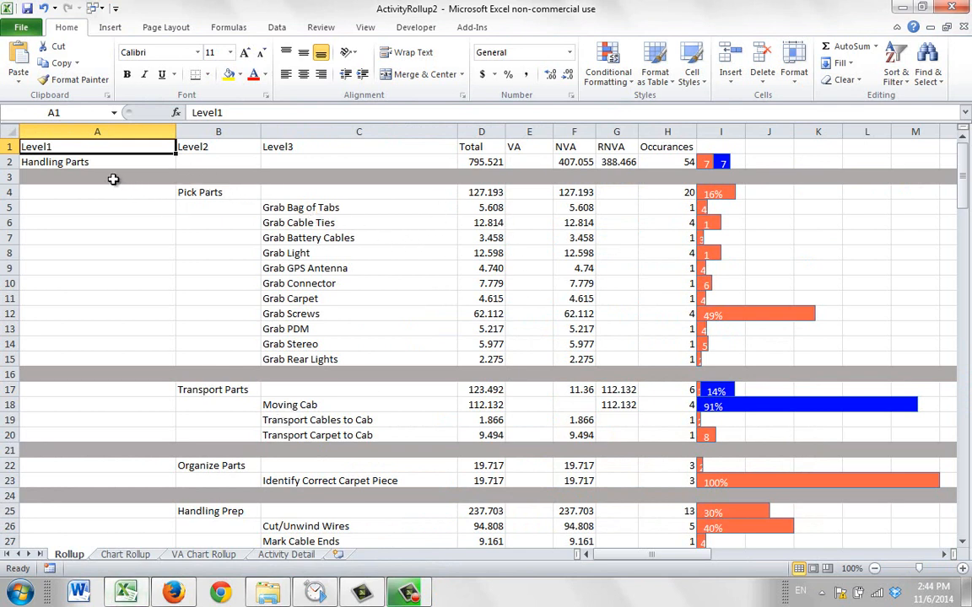
Review Pick Parts, Moving Cab and the Handling Tools / Pick Tools groups in the RollUp sheet
click(202, 192)
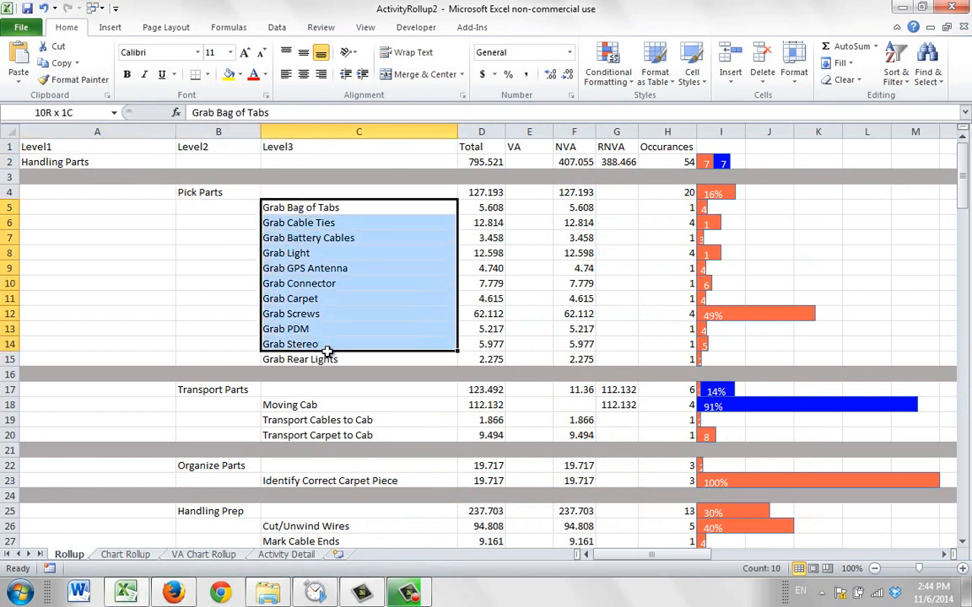
click(216, 388)
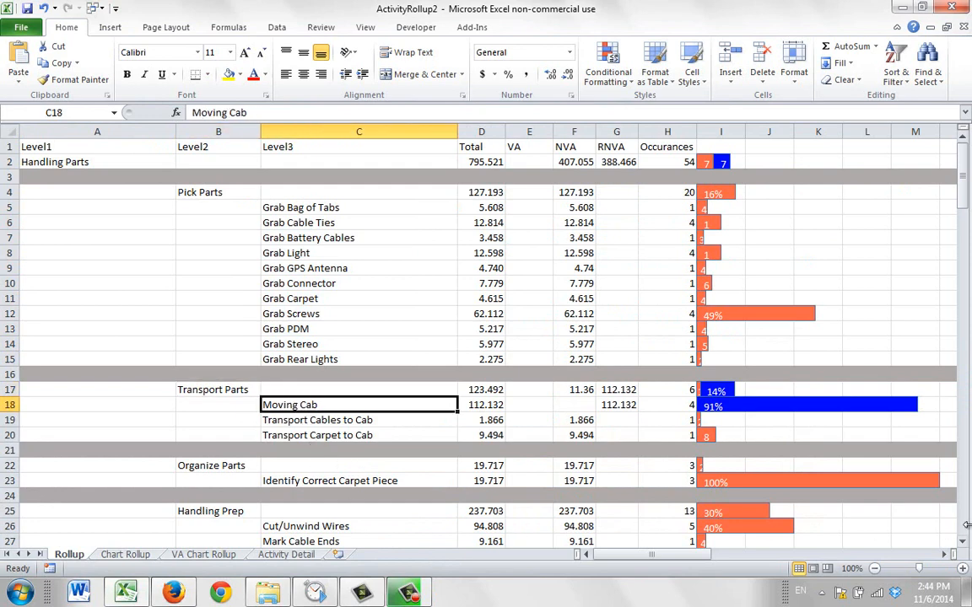
scroll(down, 3)
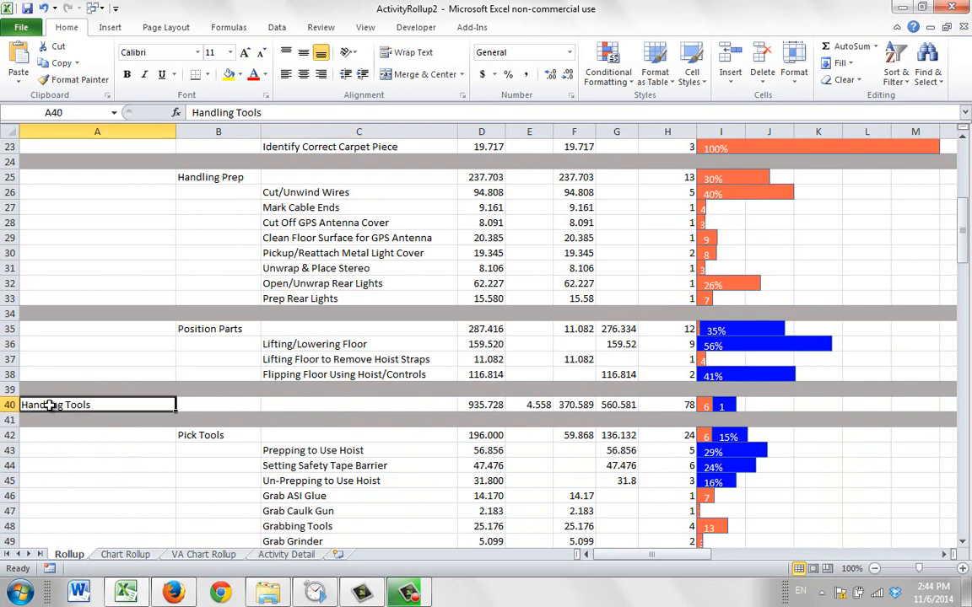
scroll(down, 3)
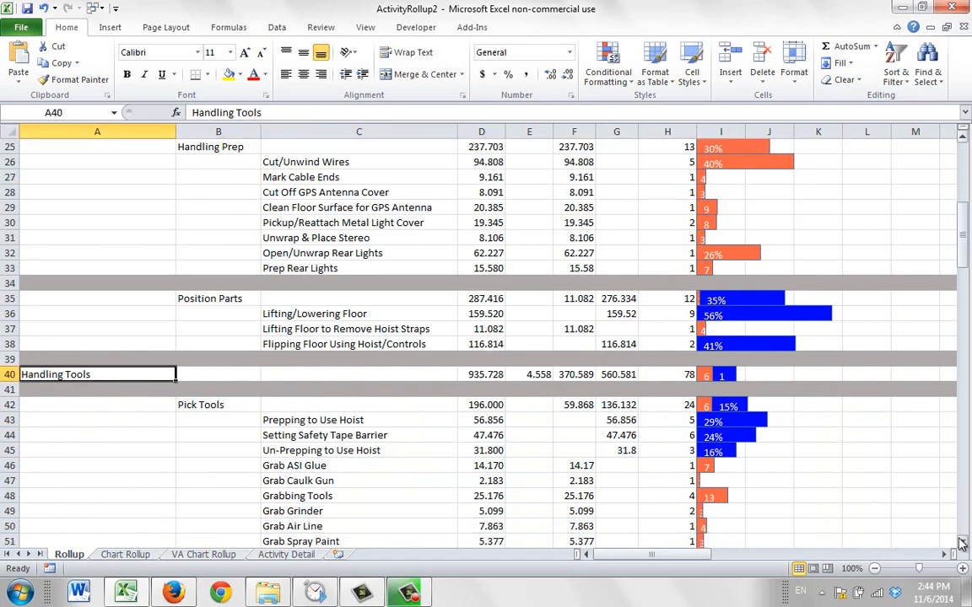
click(217, 269)
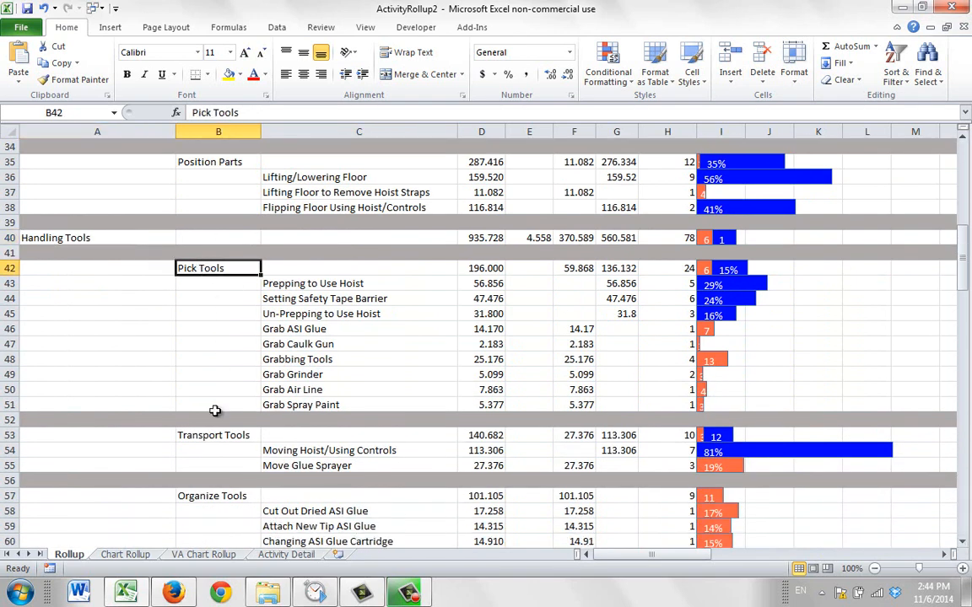
click(218, 436)
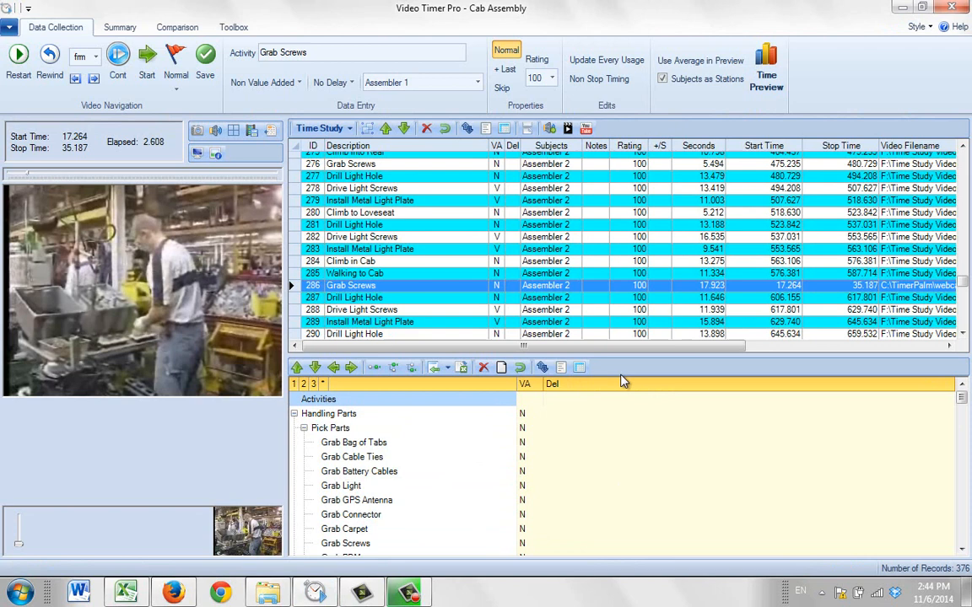
mouse_move(634, 358)
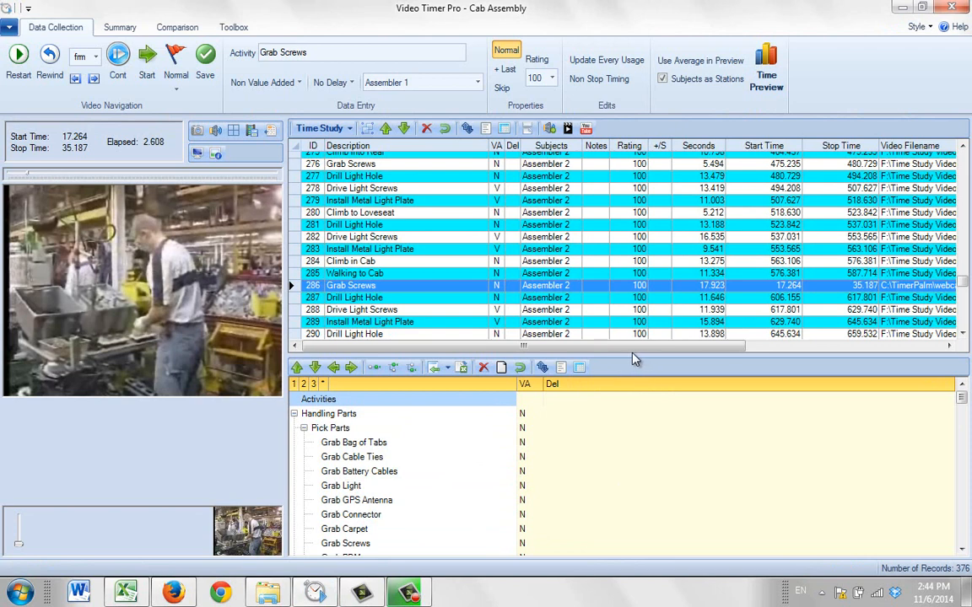
mouse_move(636, 355)
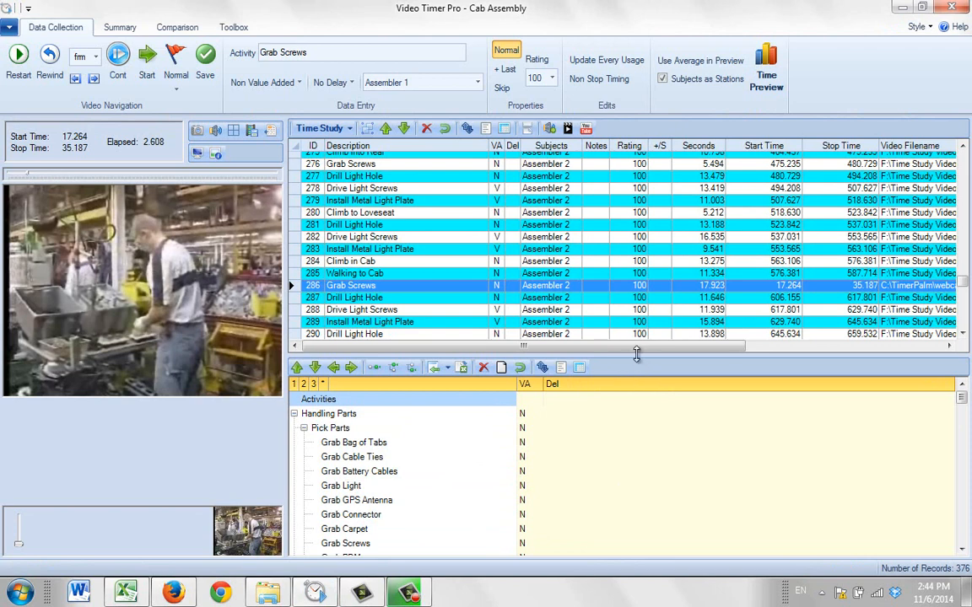
mouse_move(543, 368)
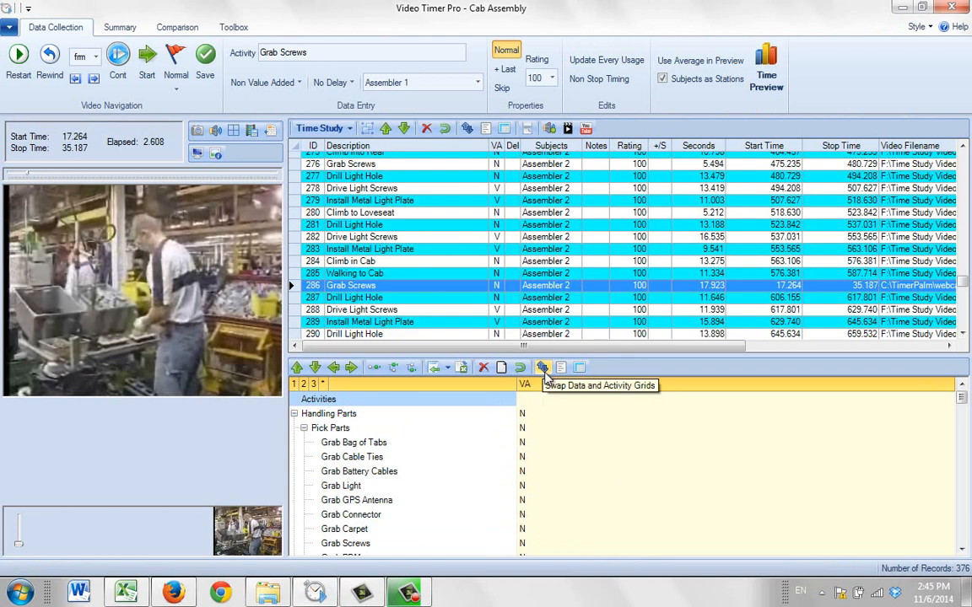
Swap the data and activity grids so the activity hierarchy comes first
click(543, 368)
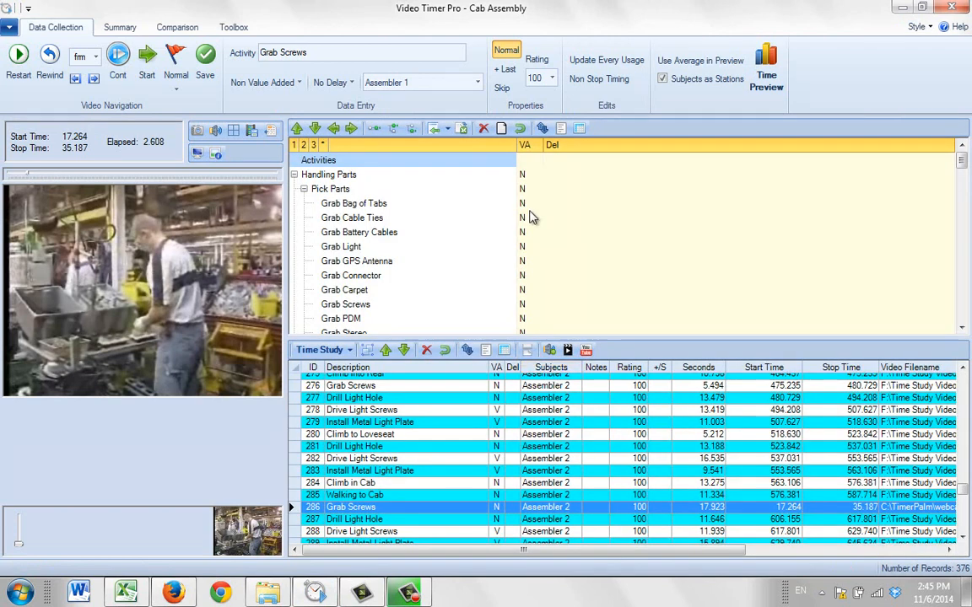
mouse_move(526, 174)
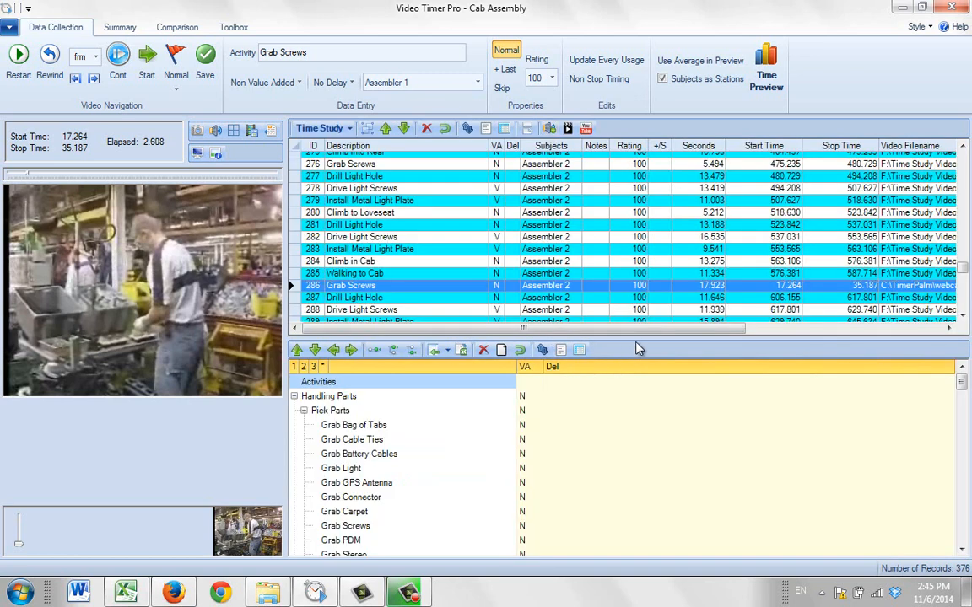
mouse_move(632, 339)
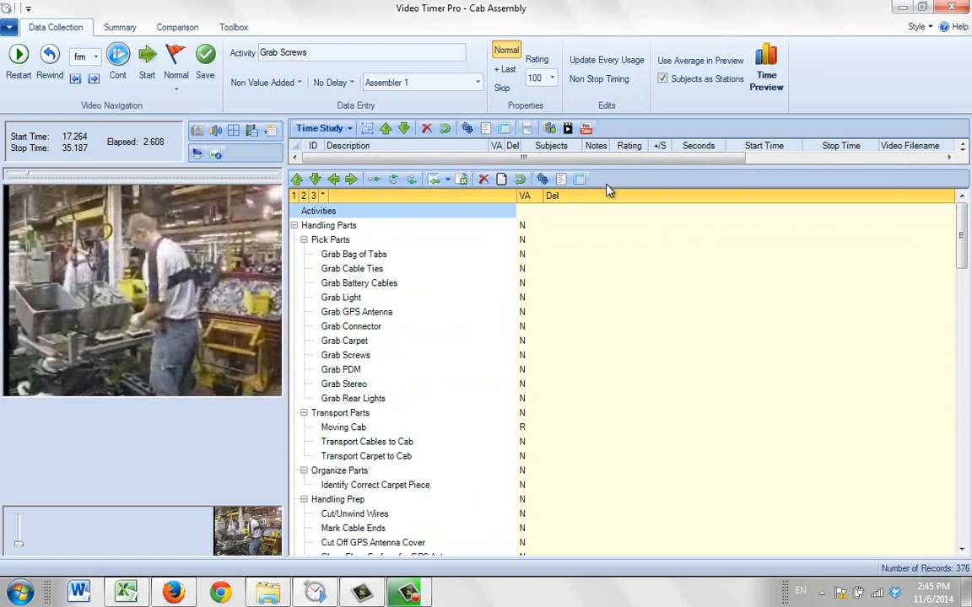
Select Handling Parts, Transport Parts, Pick Tools and Transport Tools in turn, then return to Excel
click(327, 226)
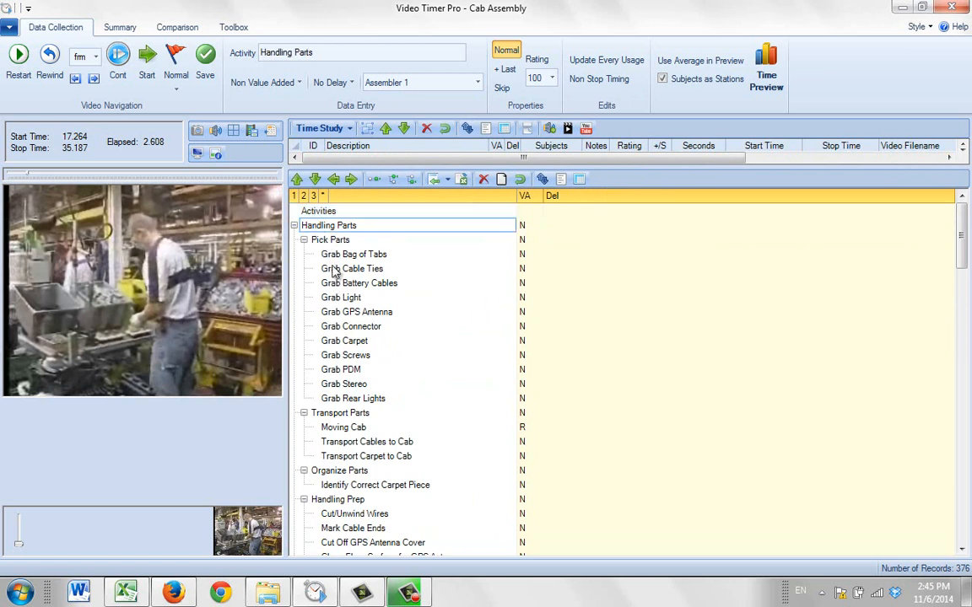
click(340, 412)
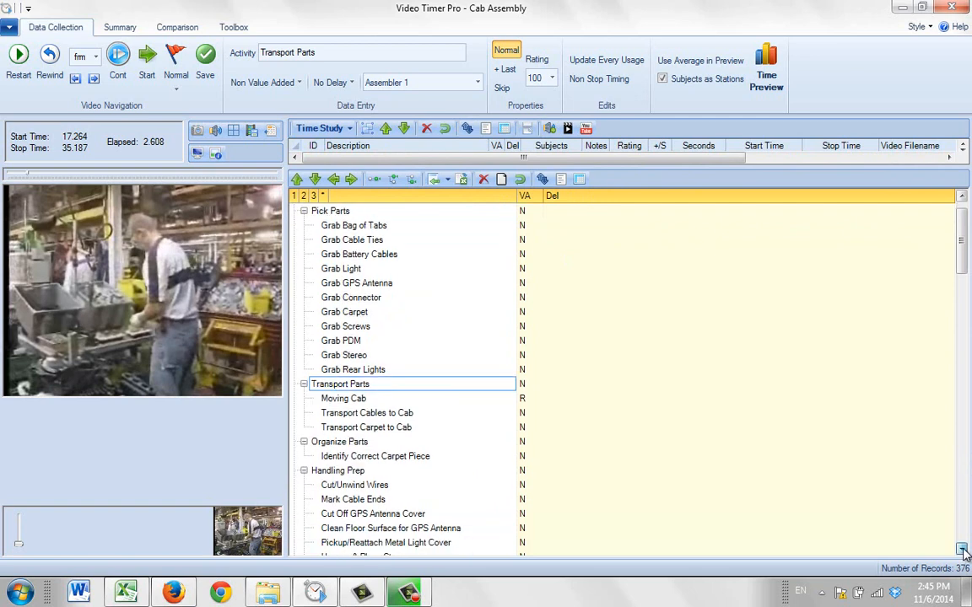
scroll(down, 3)
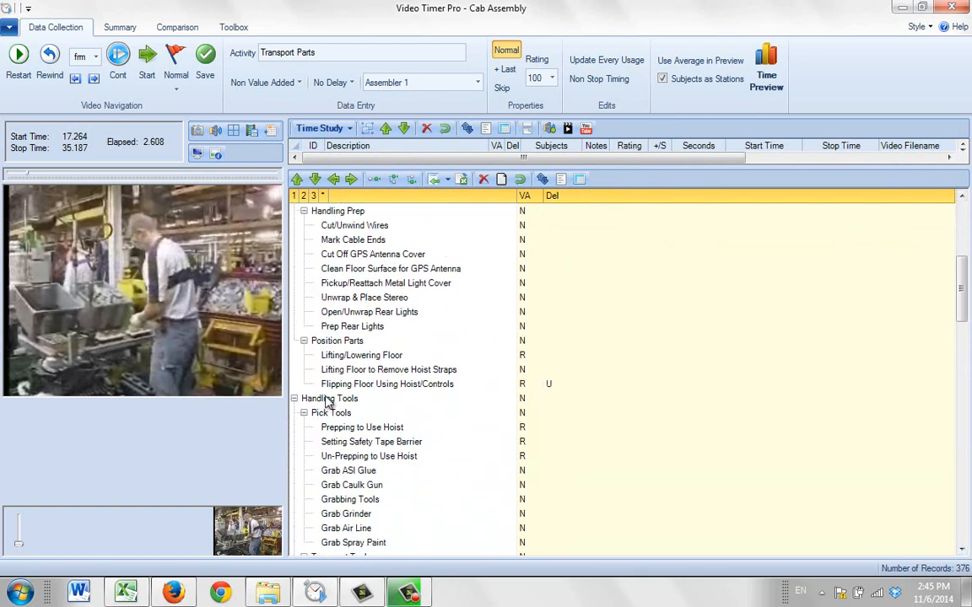
click(330, 411)
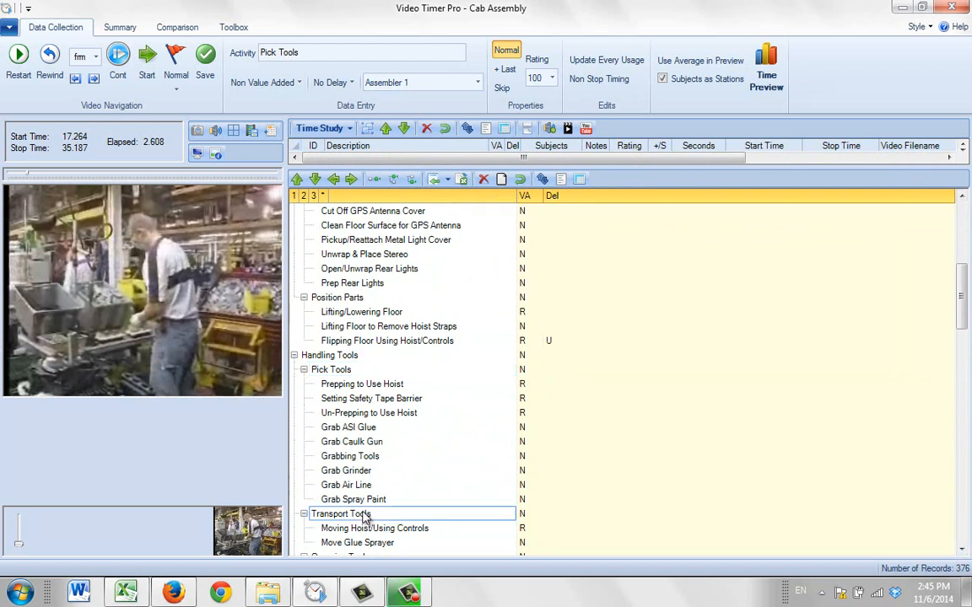
click(339, 513)
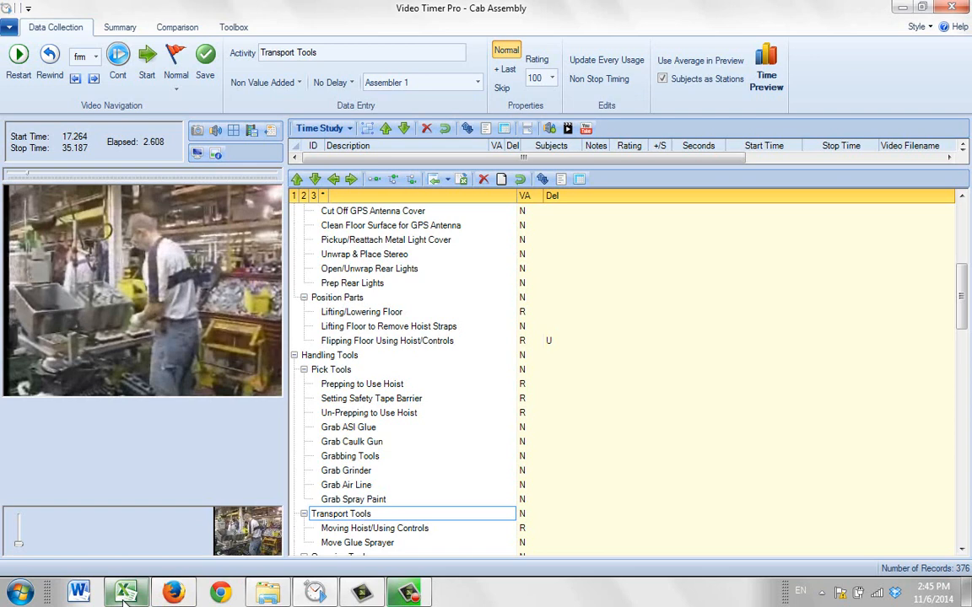
click(125, 587)
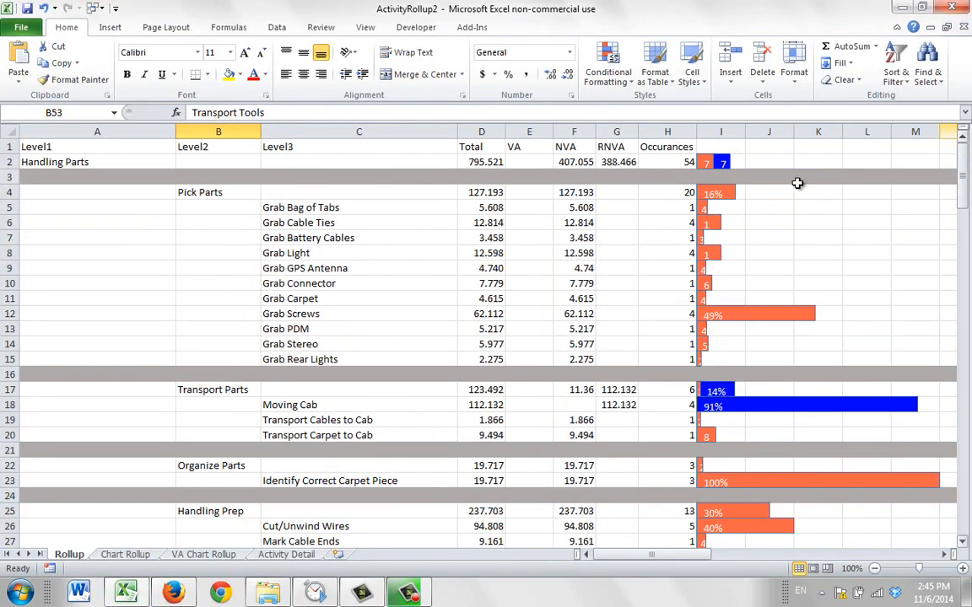
Show the Chart Rollup sheet with its activity pie charts
click(125, 553)
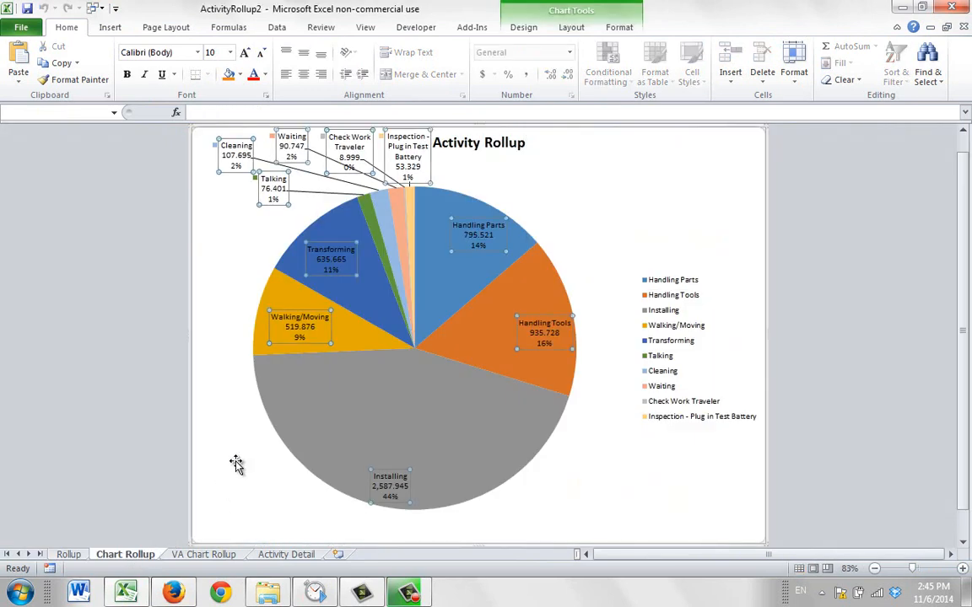
mouse_move(453, 391)
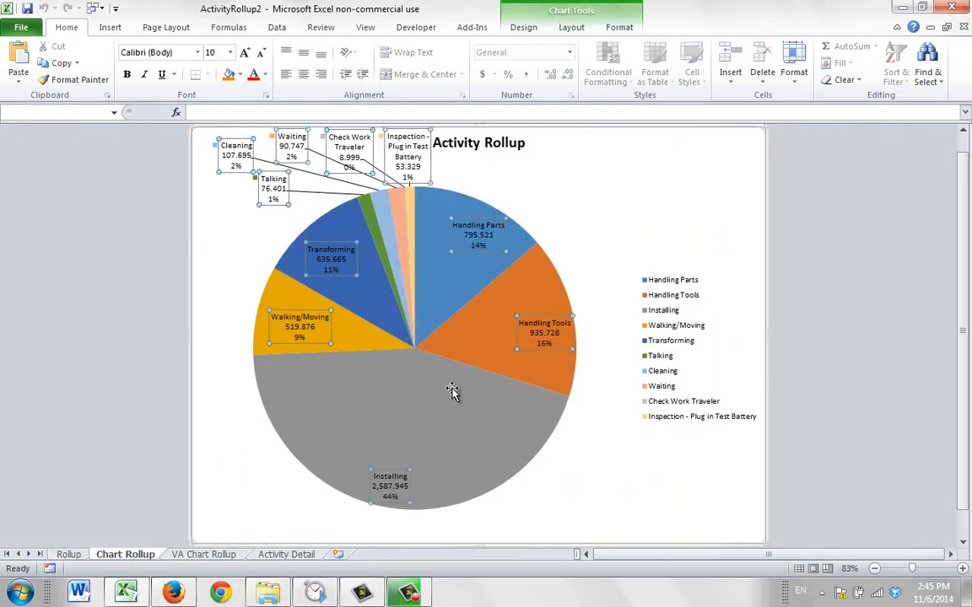
mouse_move(509, 365)
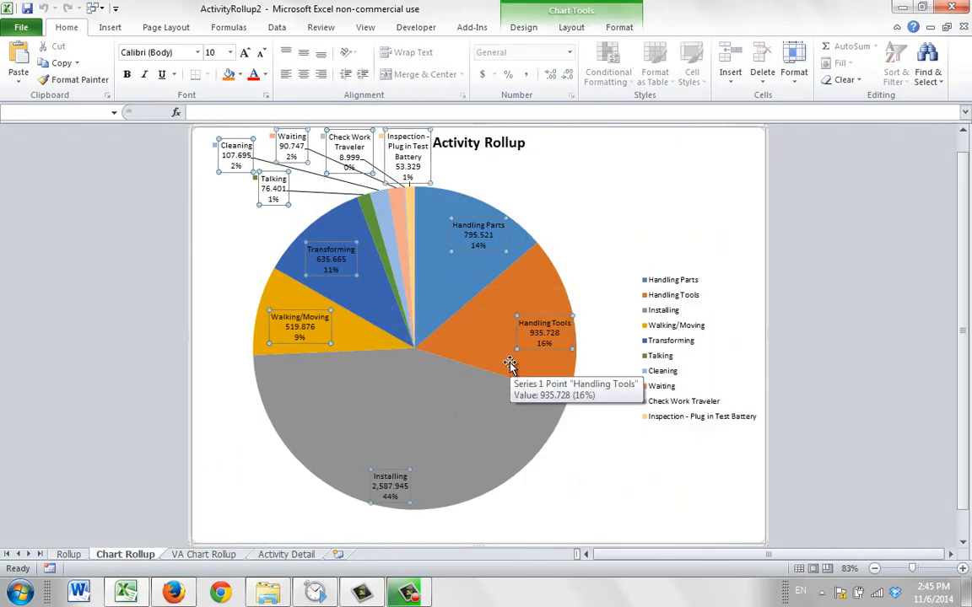
mouse_move(488, 449)
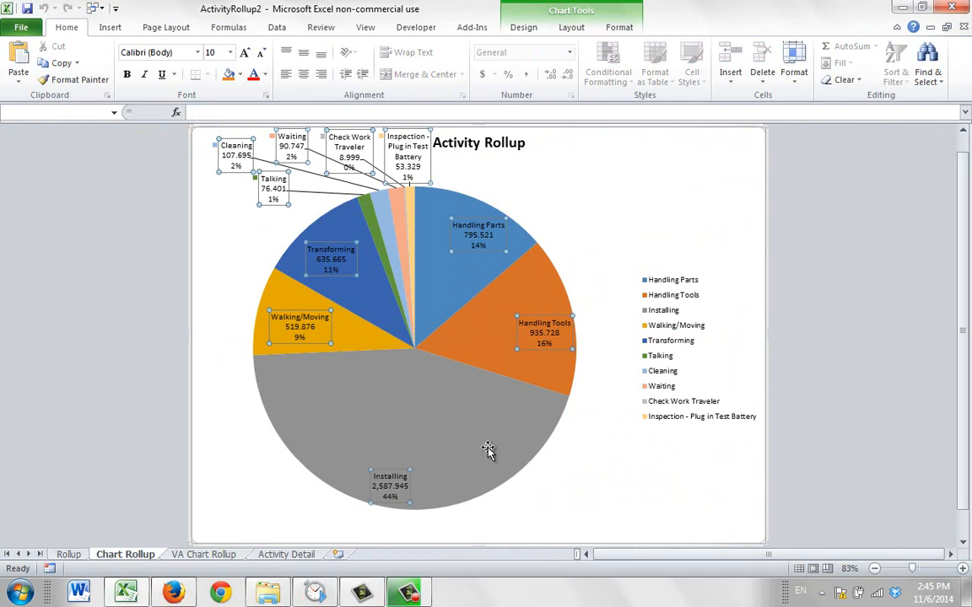
mouse_move(459, 302)
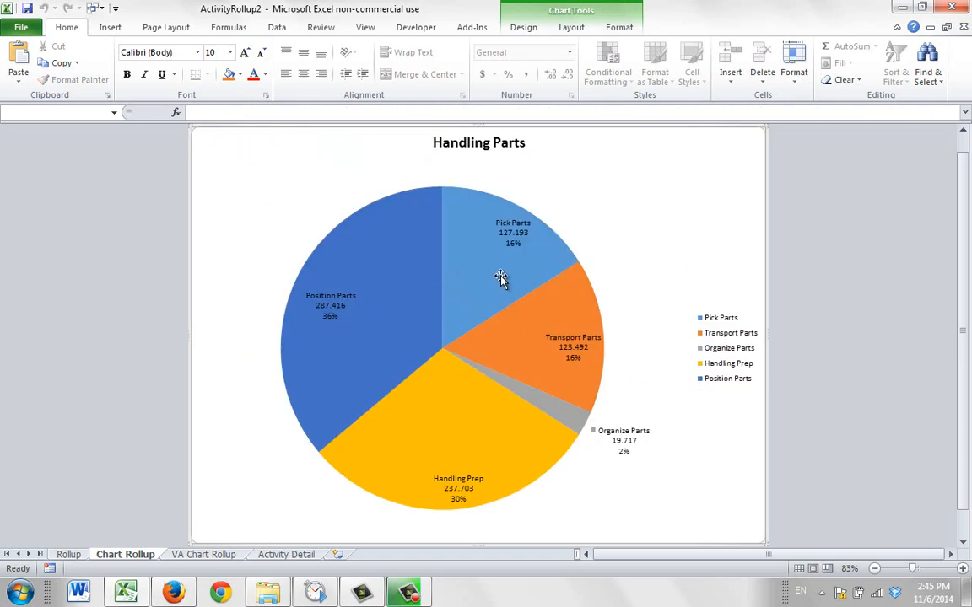
mouse_move(521, 352)
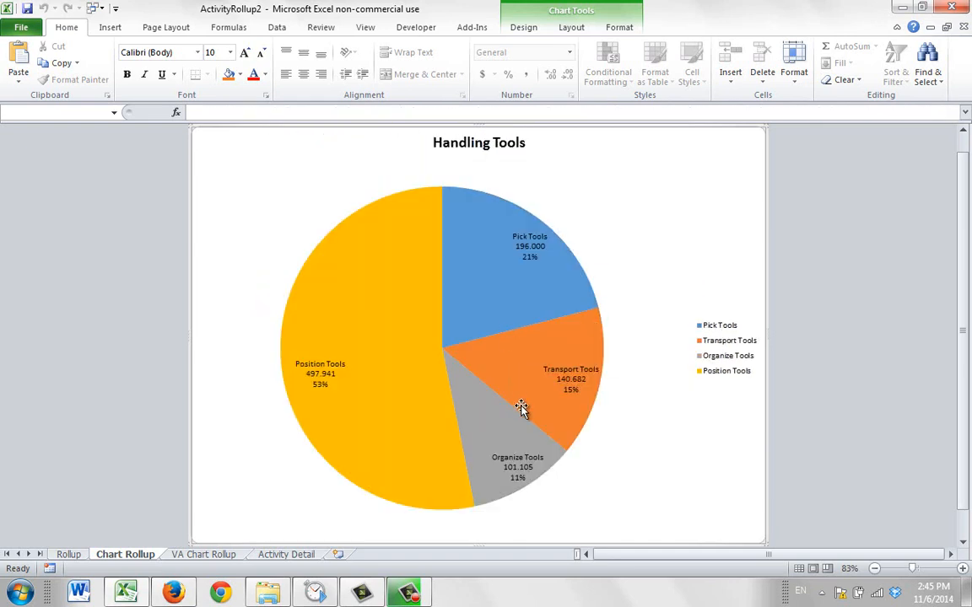
mouse_move(536, 390)
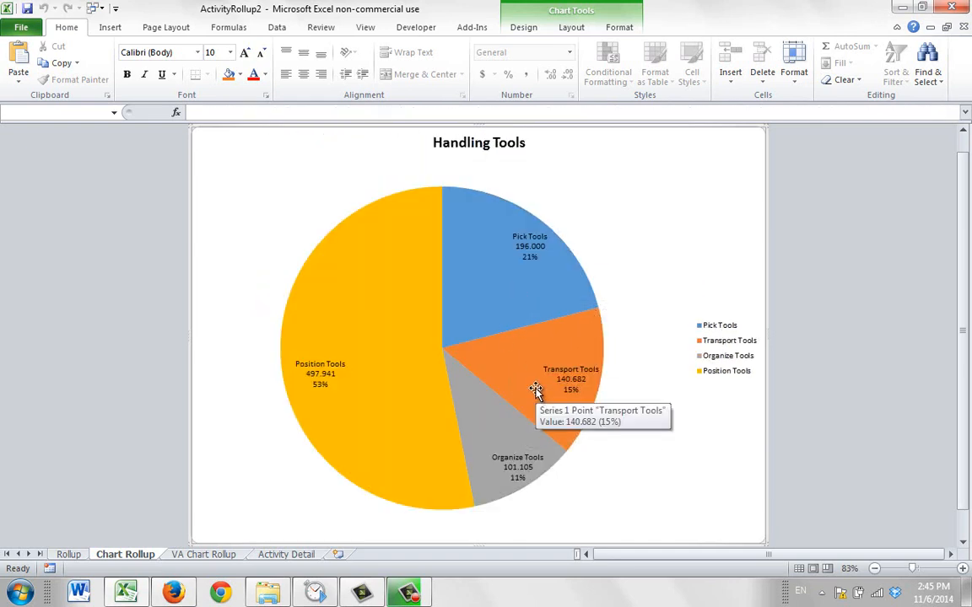
mouse_move(364, 576)
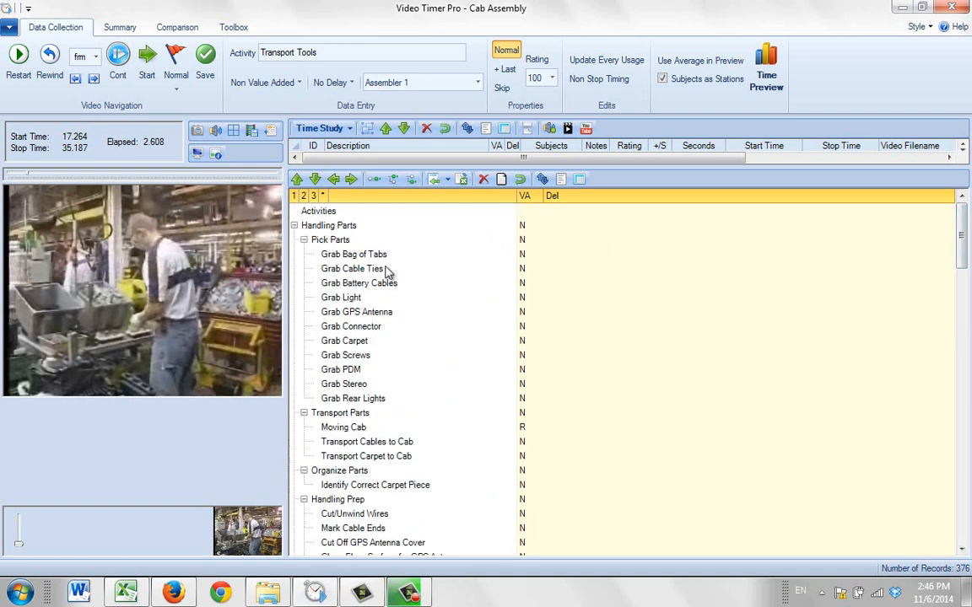
mouse_move(427, 266)
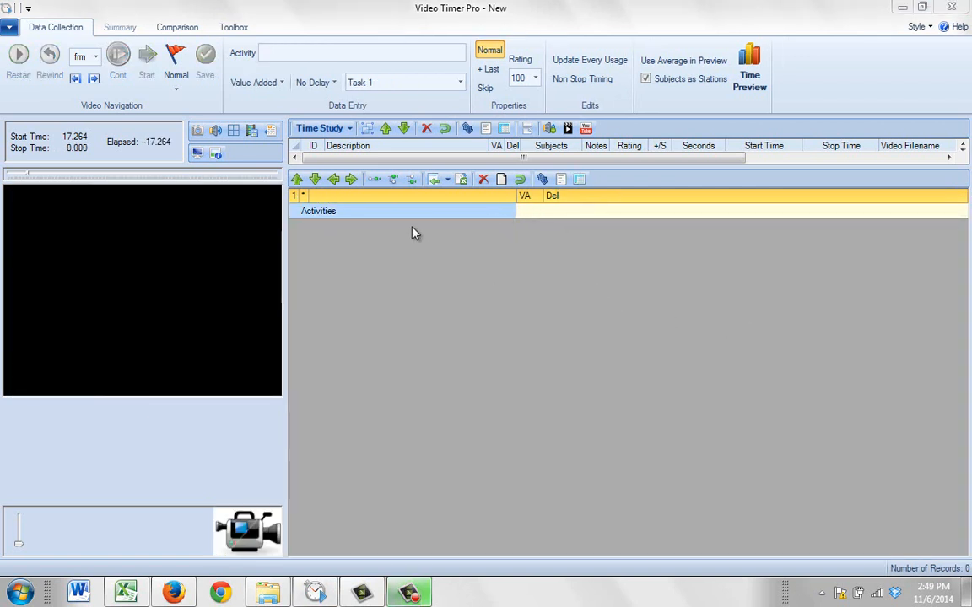
mouse_move(507, 243)
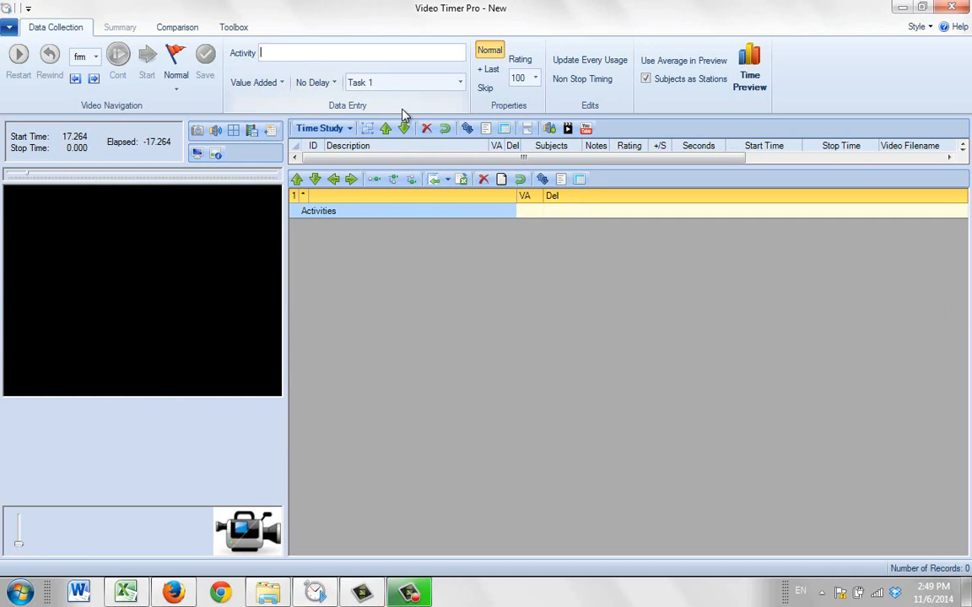
Add a Handling Parts activity under Activities and ready the box for the next name
text(Handling)
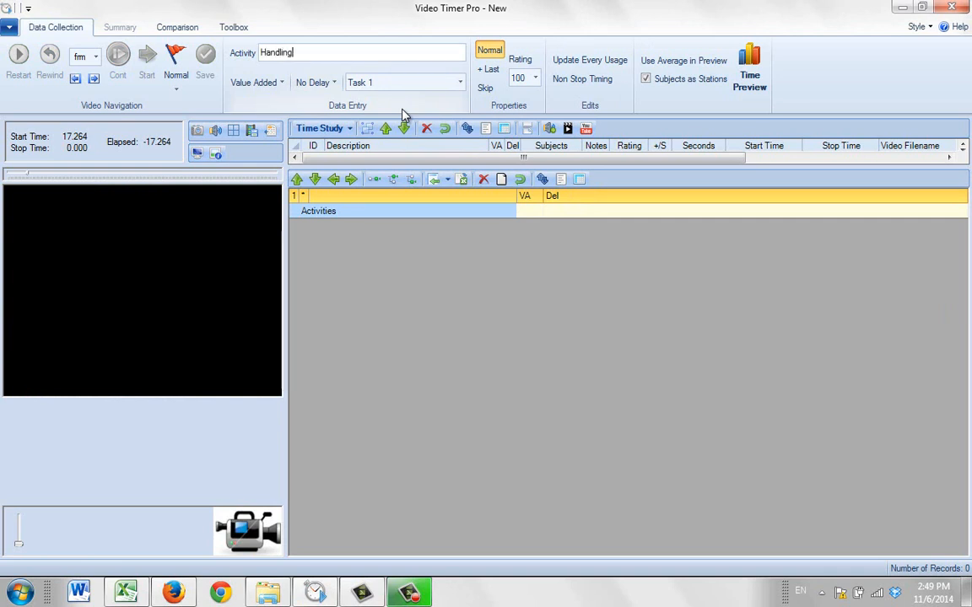
text(Parts)
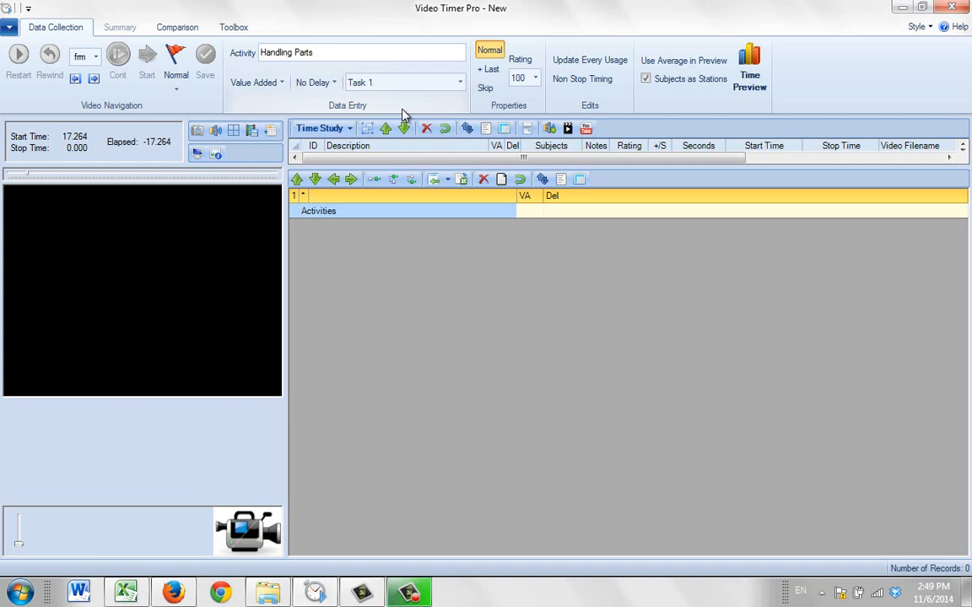
click(403, 128)
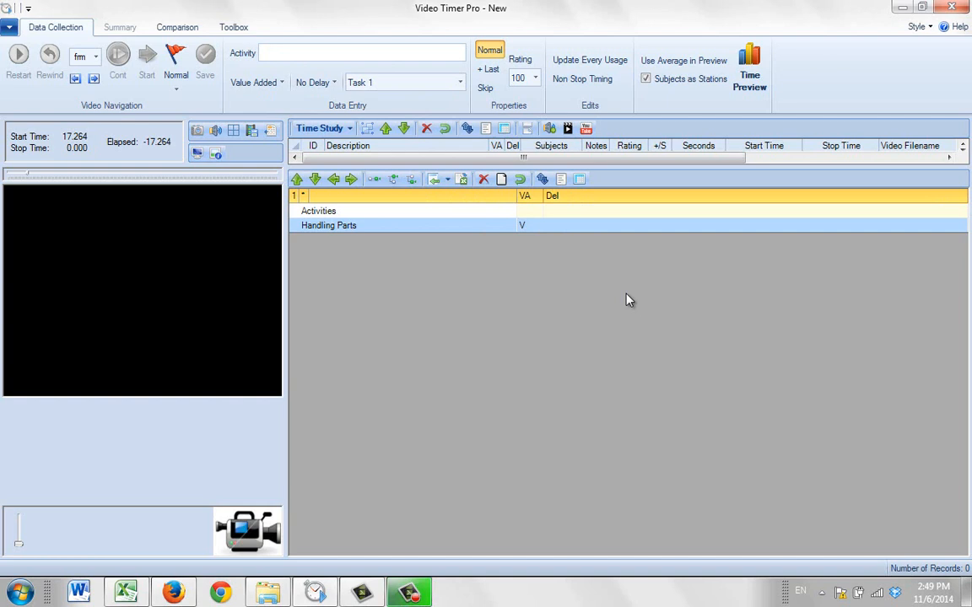
click(361, 52)
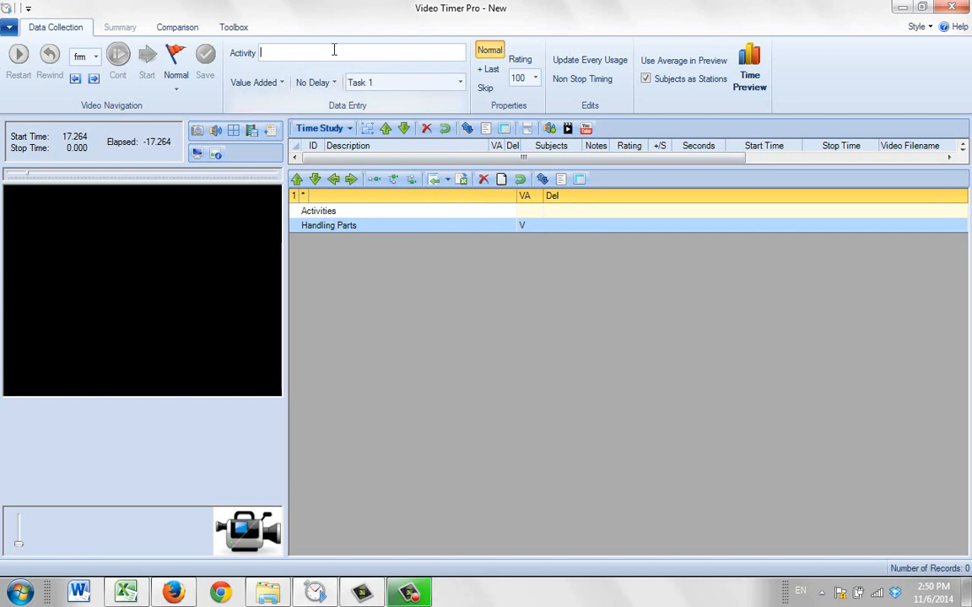
Add Handling Tools as a second top-level activity beside Handling Parts
text(Handlin)
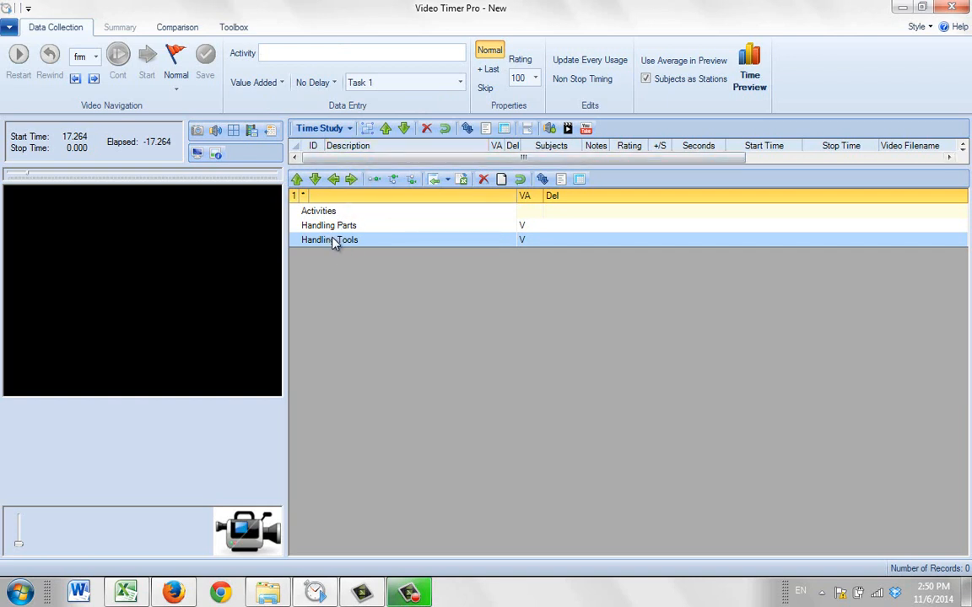
click(329, 240)
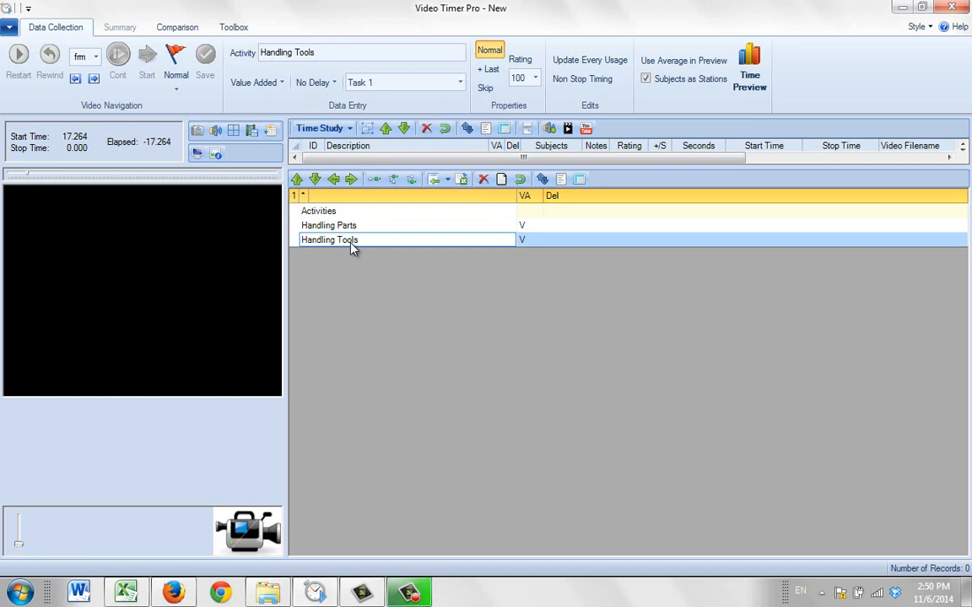
mouse_move(374, 179)
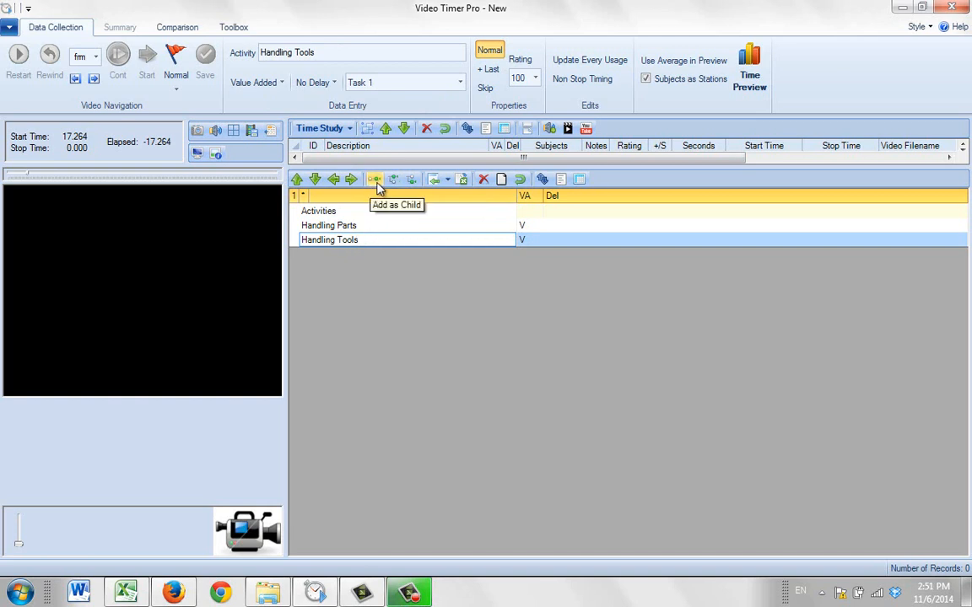
mouse_move(379, 189)
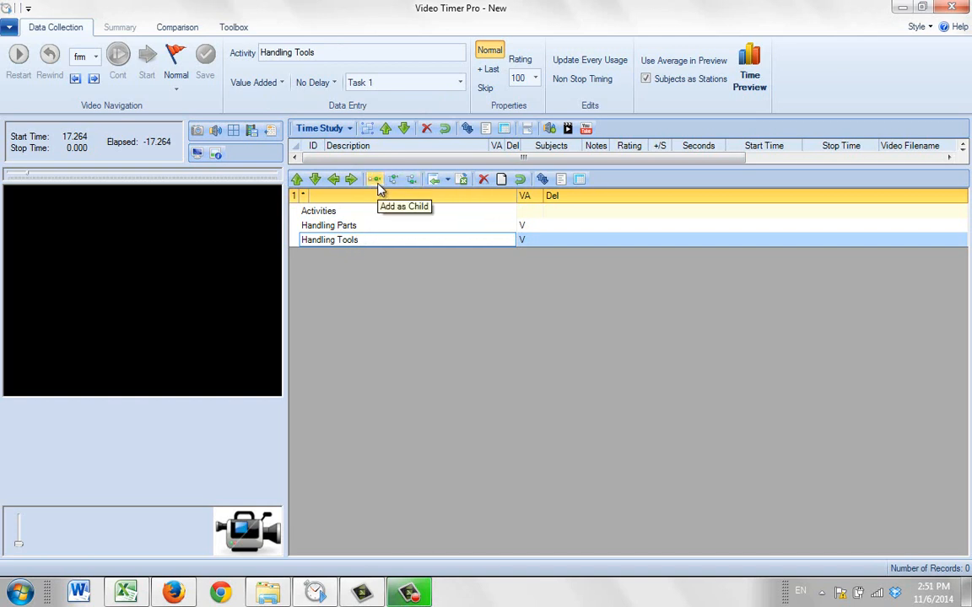
mouse_move(388, 186)
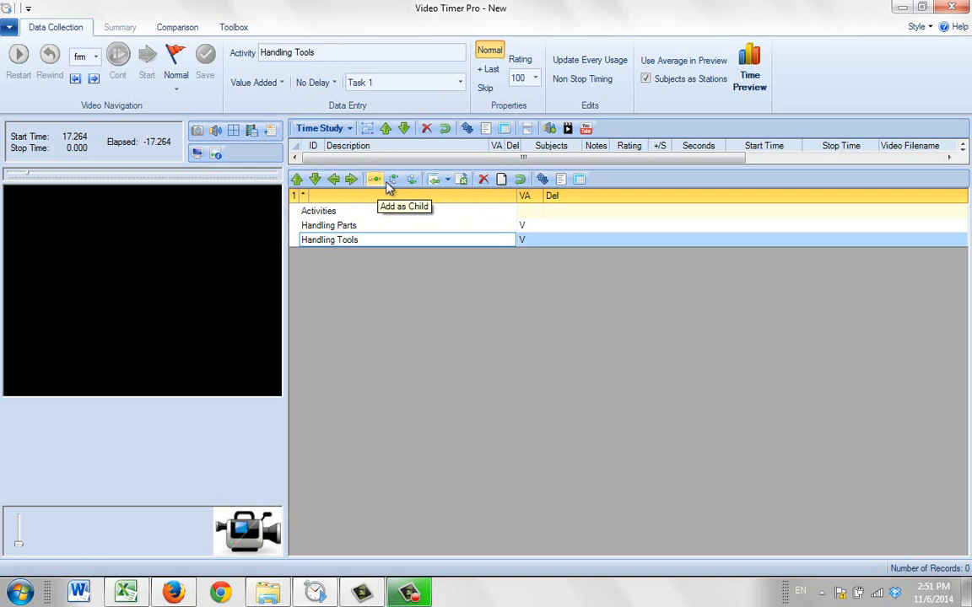
mouse_move(397, 203)
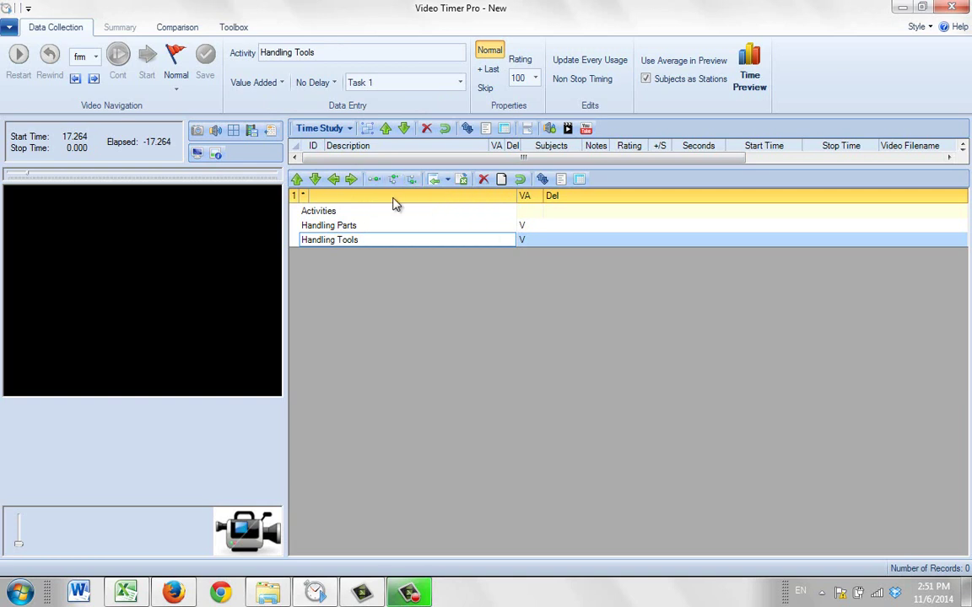
click(327, 226)
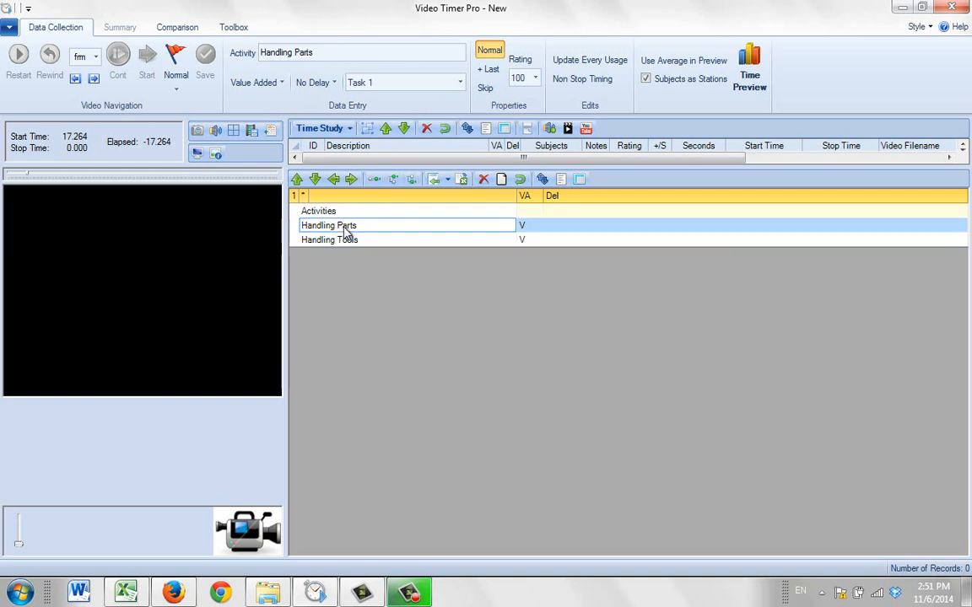
mouse_move(375, 179)
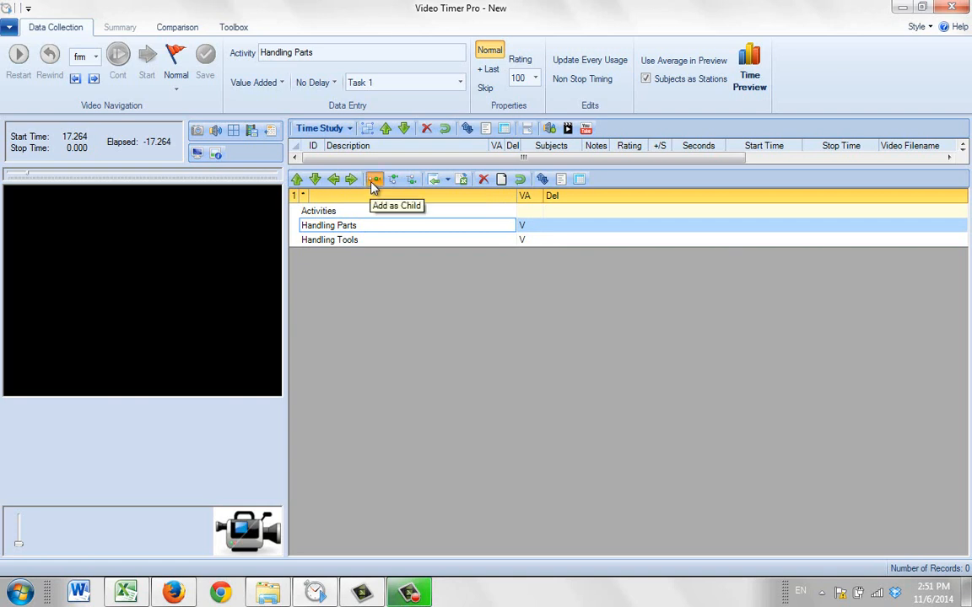
Nest Pick Parts and Transport Parts as child items under Handling Parts
click(375, 179)
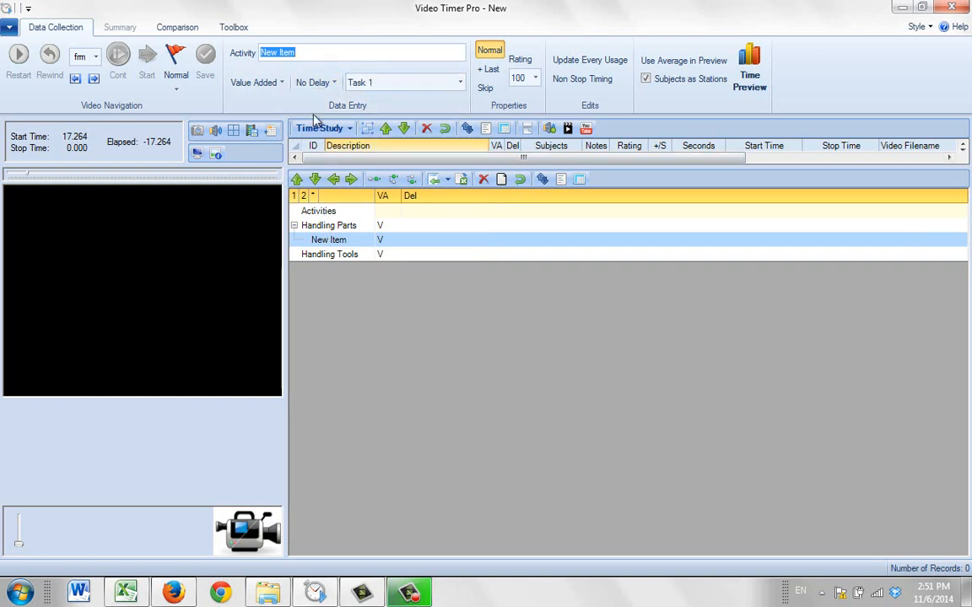
text(P)
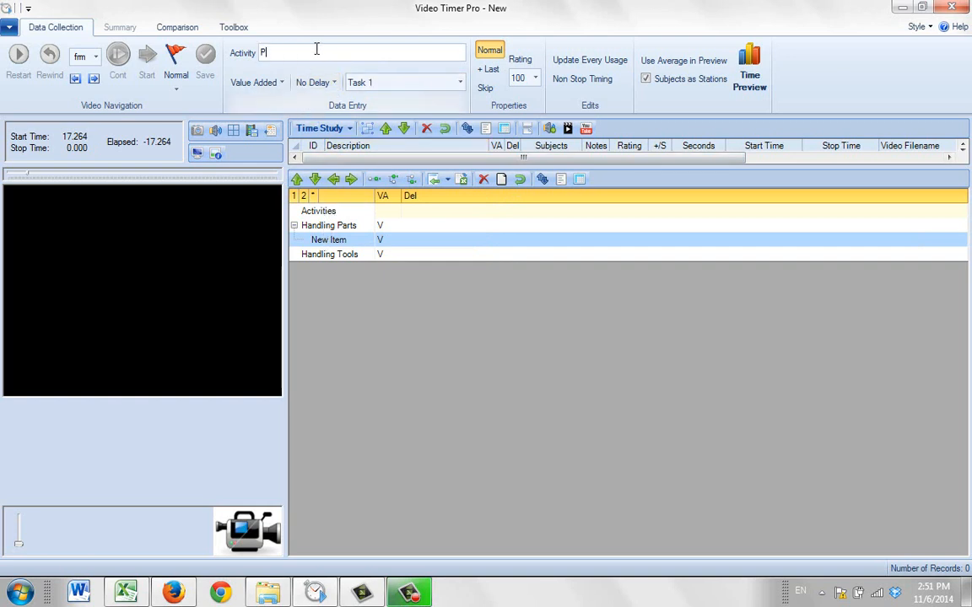
text(ick Parts)
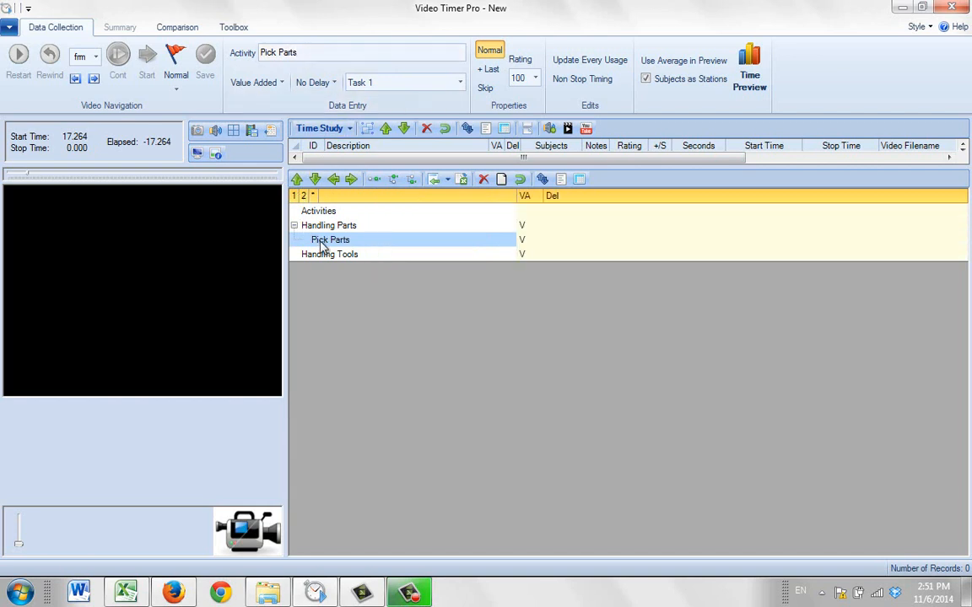
mouse_move(374, 179)
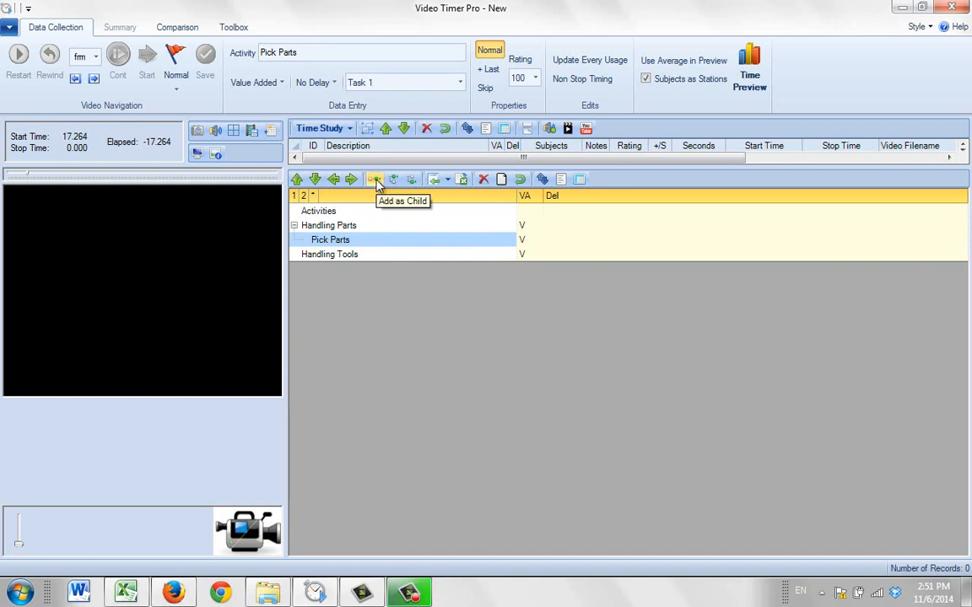
mouse_move(411, 182)
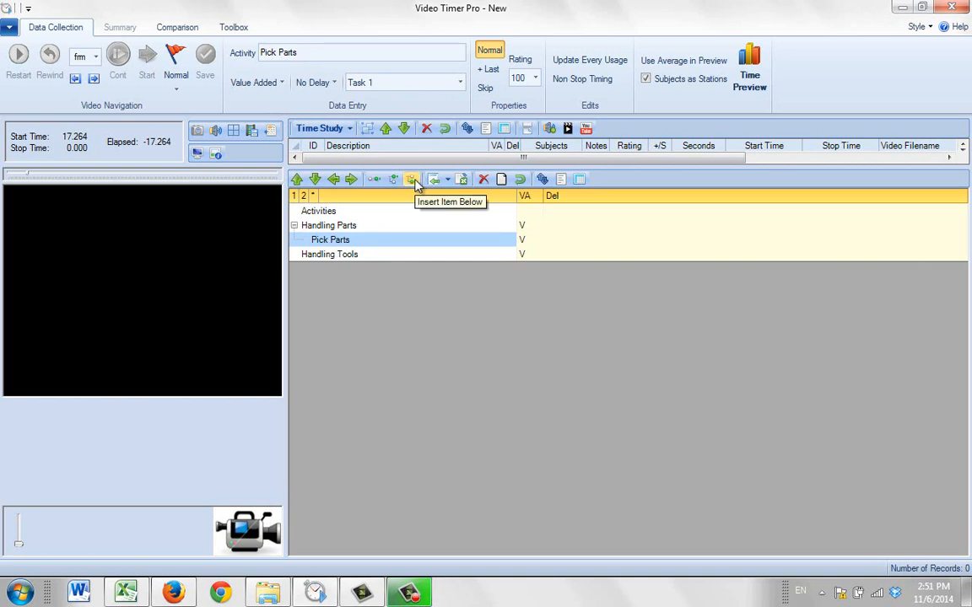
click(411, 178)
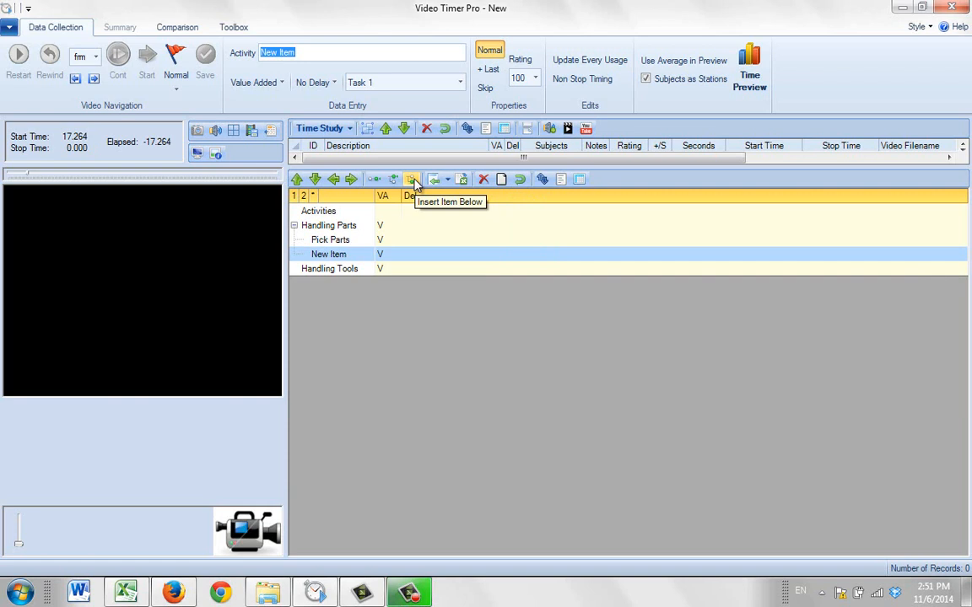
mouse_move(337, 104)
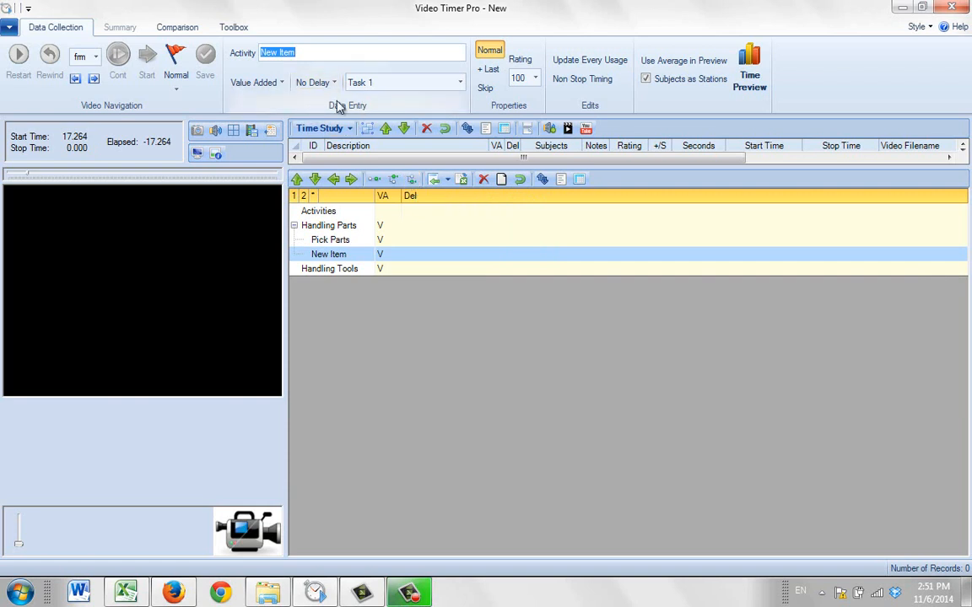
text(Transpart Parts)
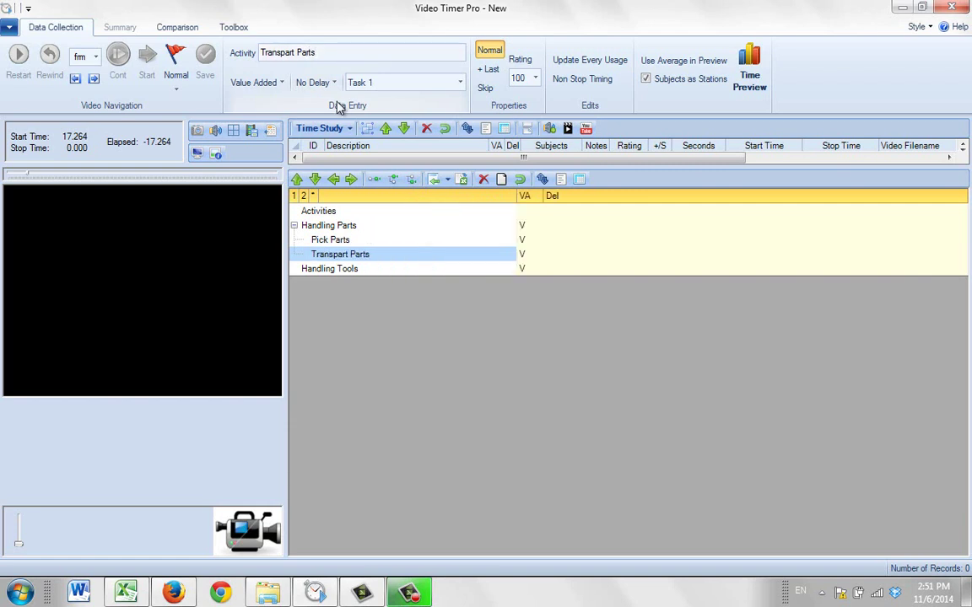
Nest Pick Tools and Transport Tools as child items under Handling Tools
click(329, 268)
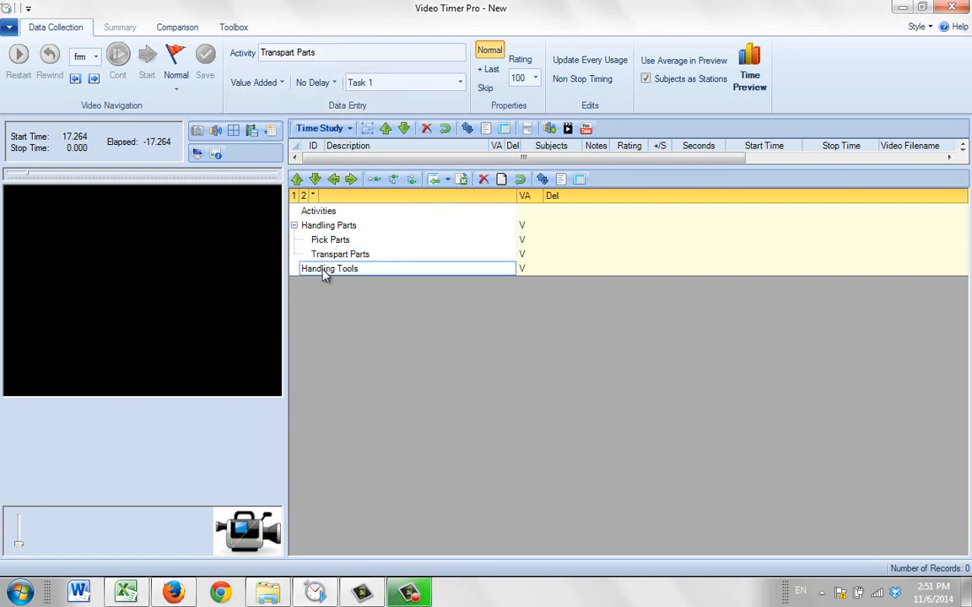
click(327, 268)
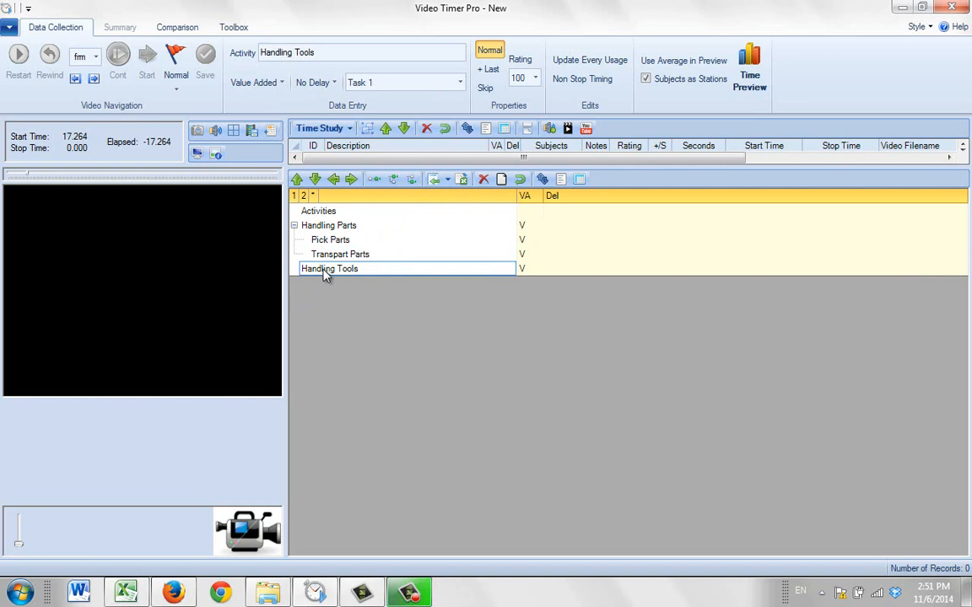
mouse_move(375, 179)
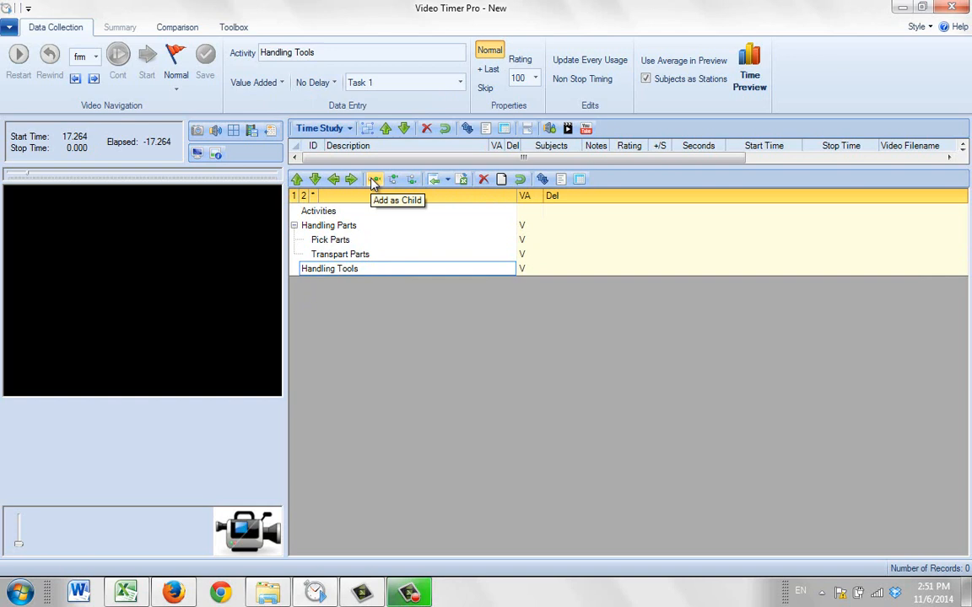
click(374, 178)
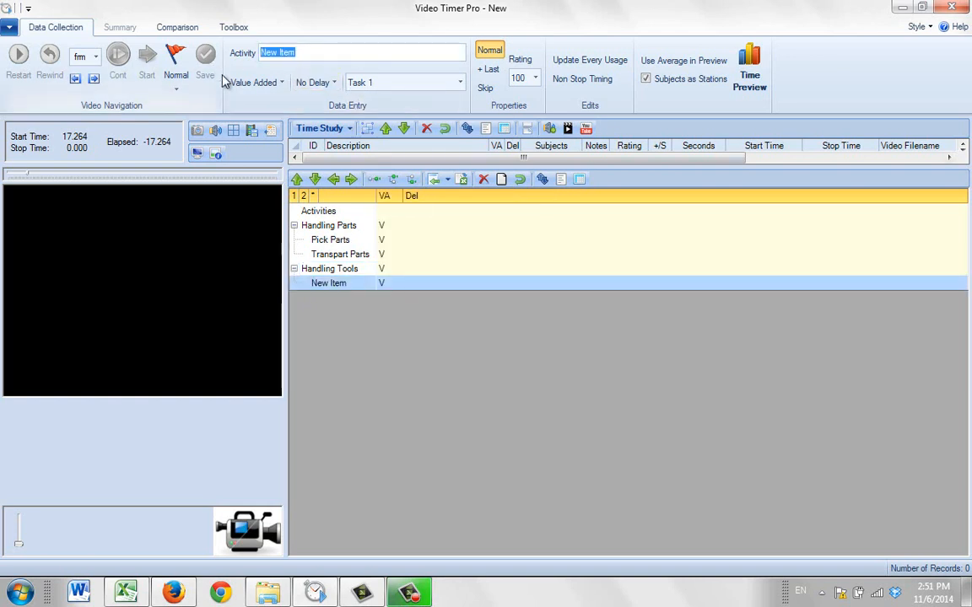
text(Pick Tools)
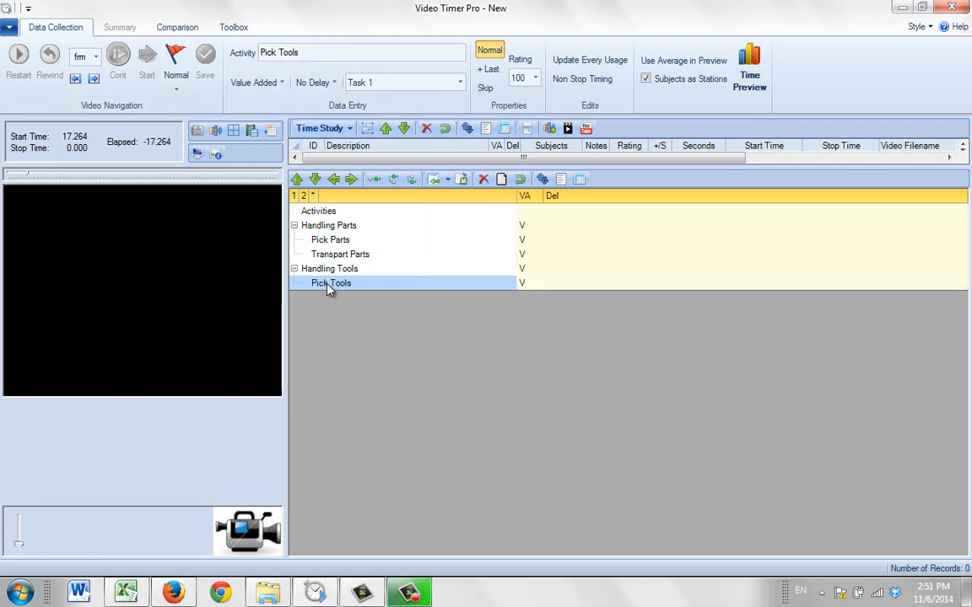
mouse_move(410, 179)
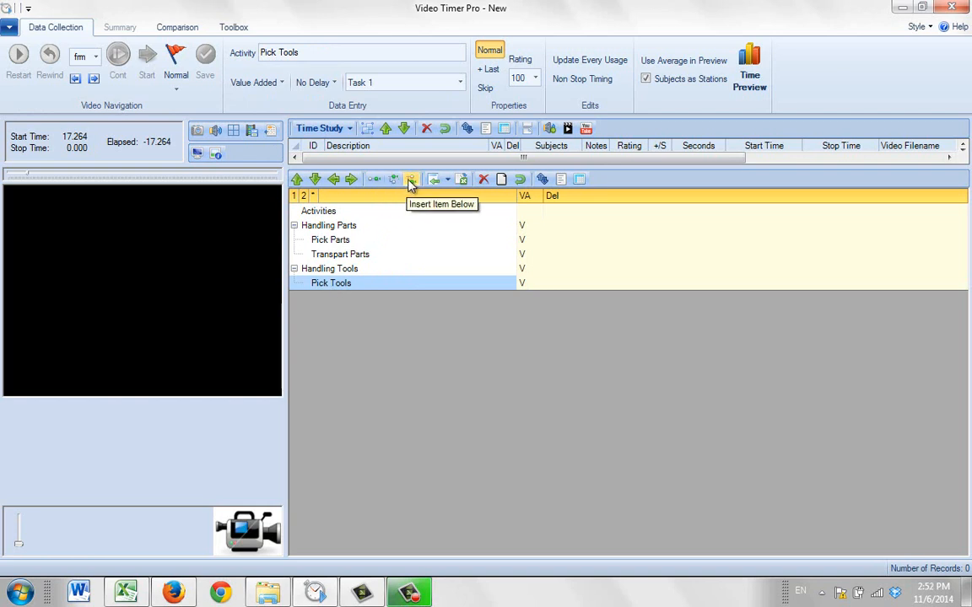
click(411, 179)
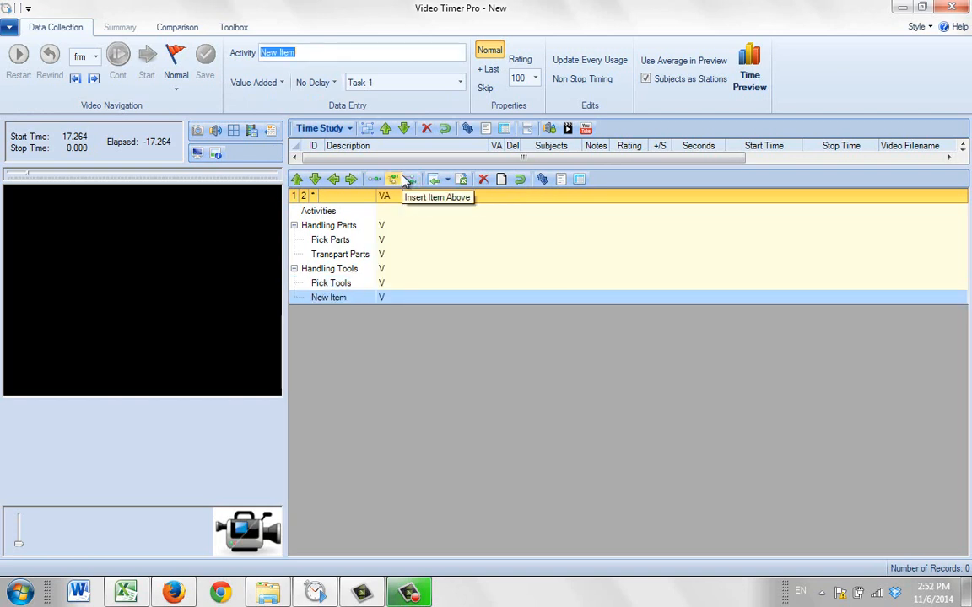
text(Transport Tools)
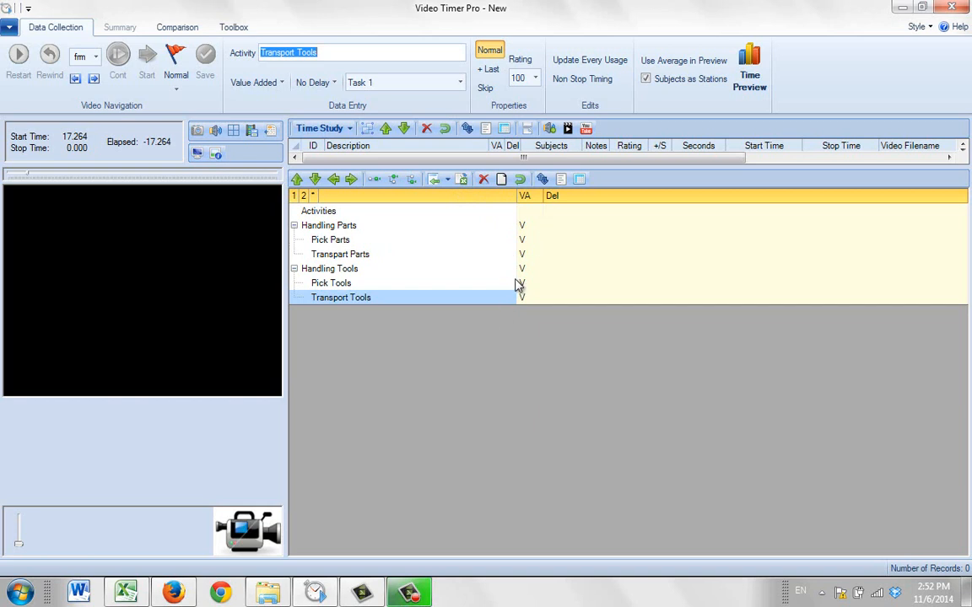
click(280, 81)
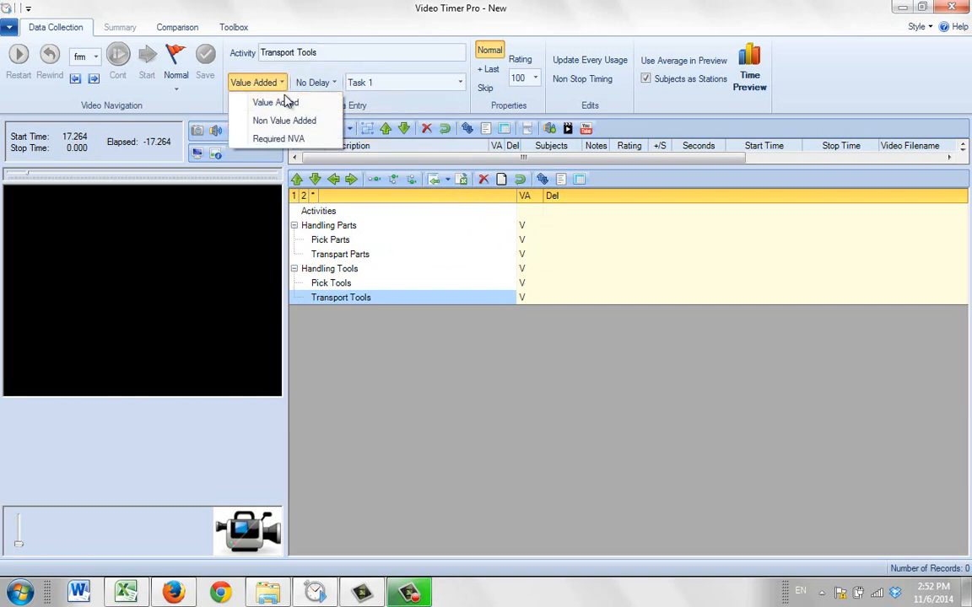
click(276, 103)
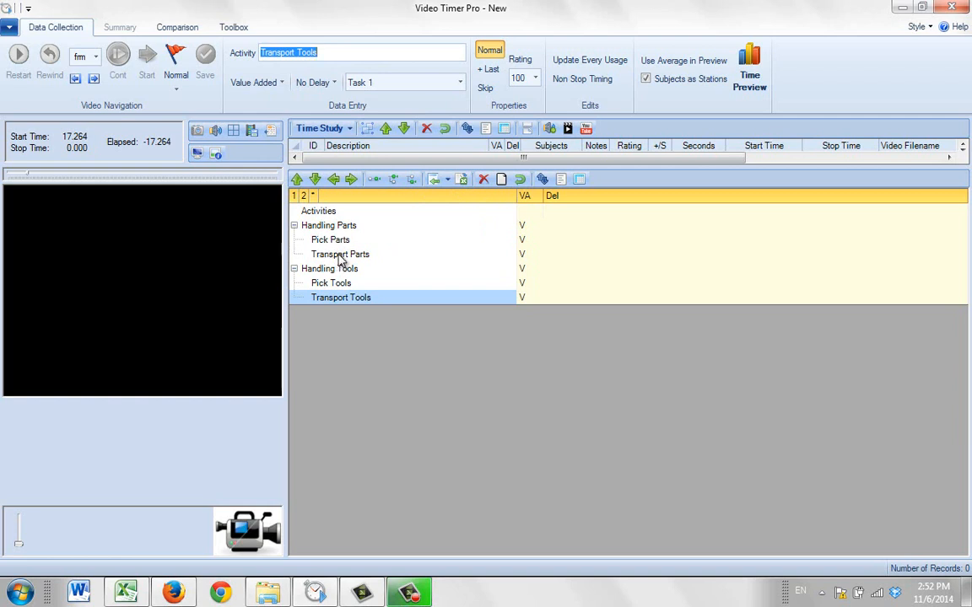
mouse_move(331, 243)
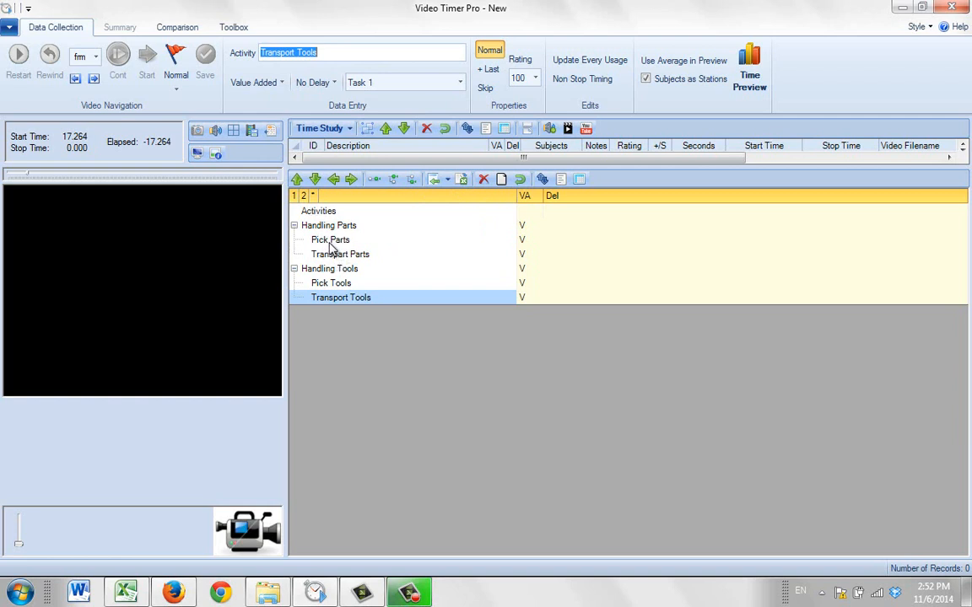
click(331, 240)
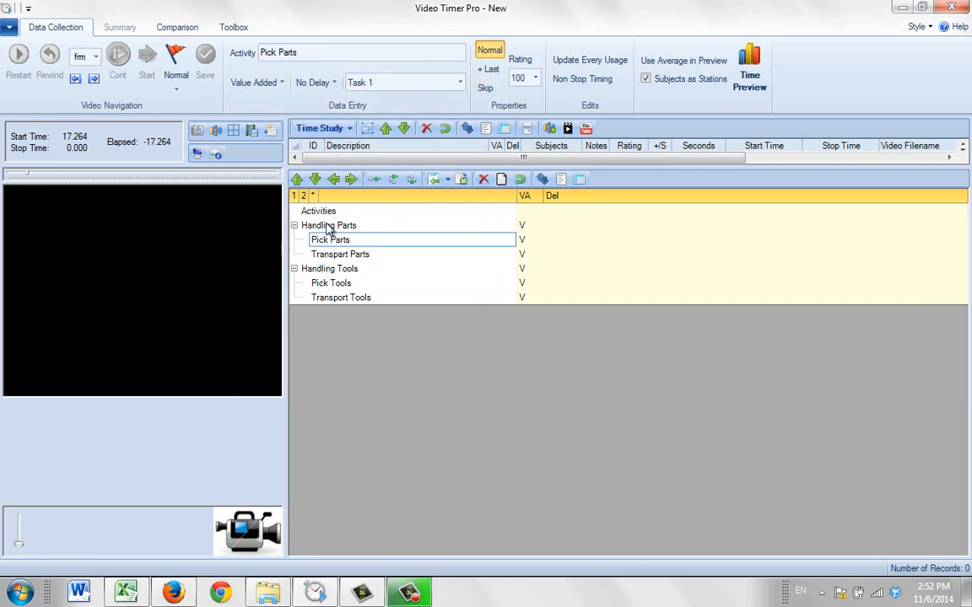
mouse_move(371, 230)
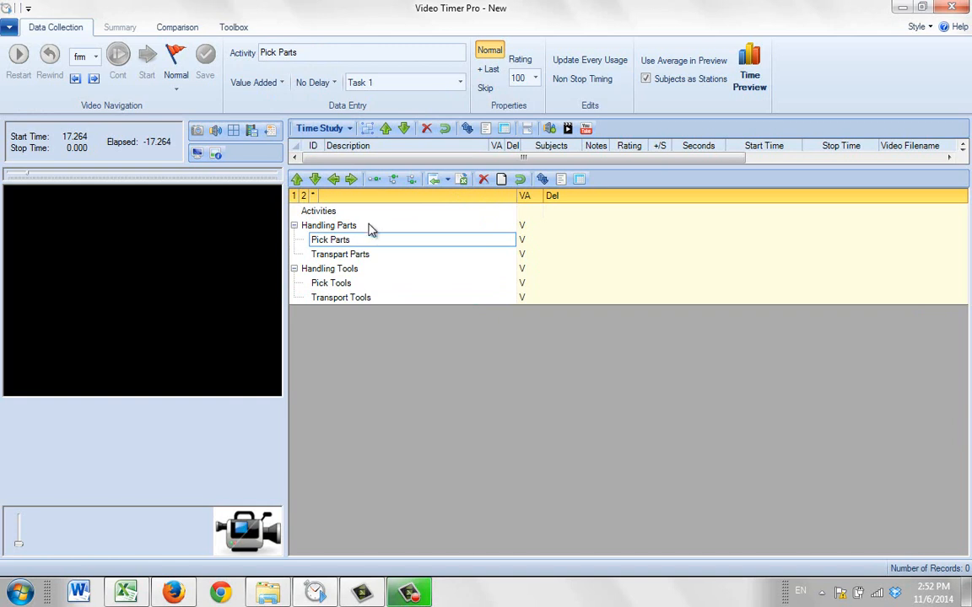
Nest Grab Screws and Get Screwdriver as sub-elements under Pick Parts
click(375, 178)
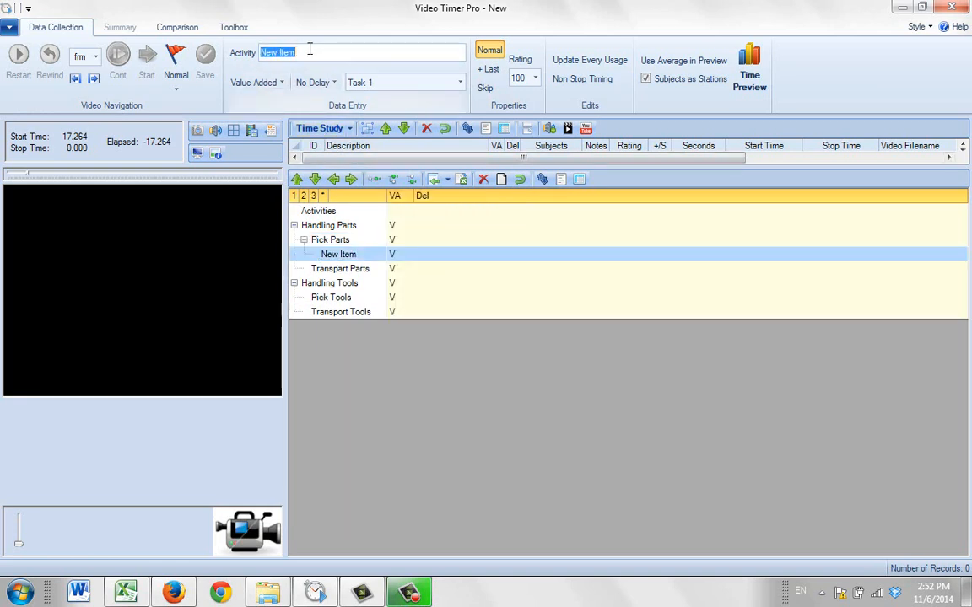
text(Grab)
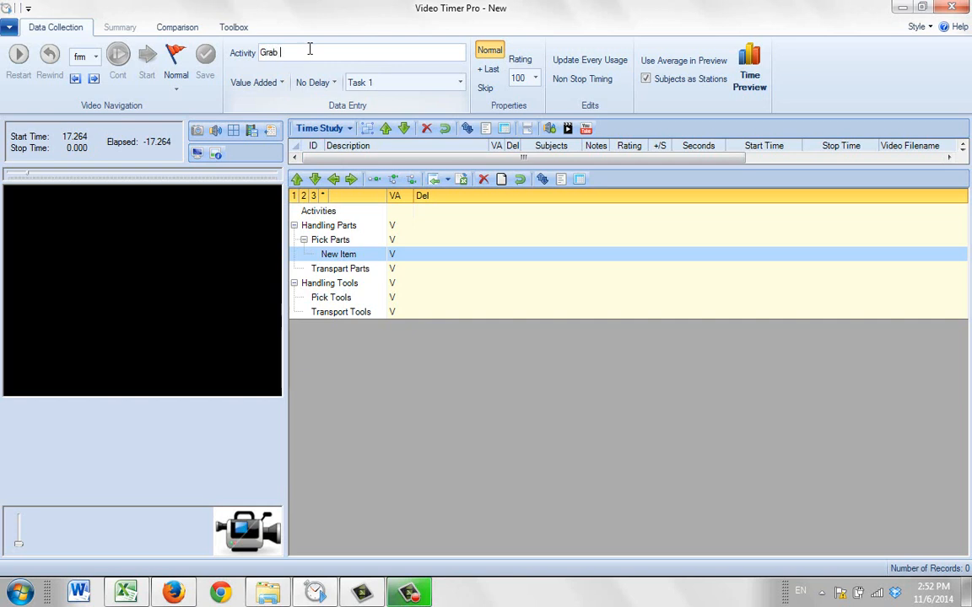
text(Screws)
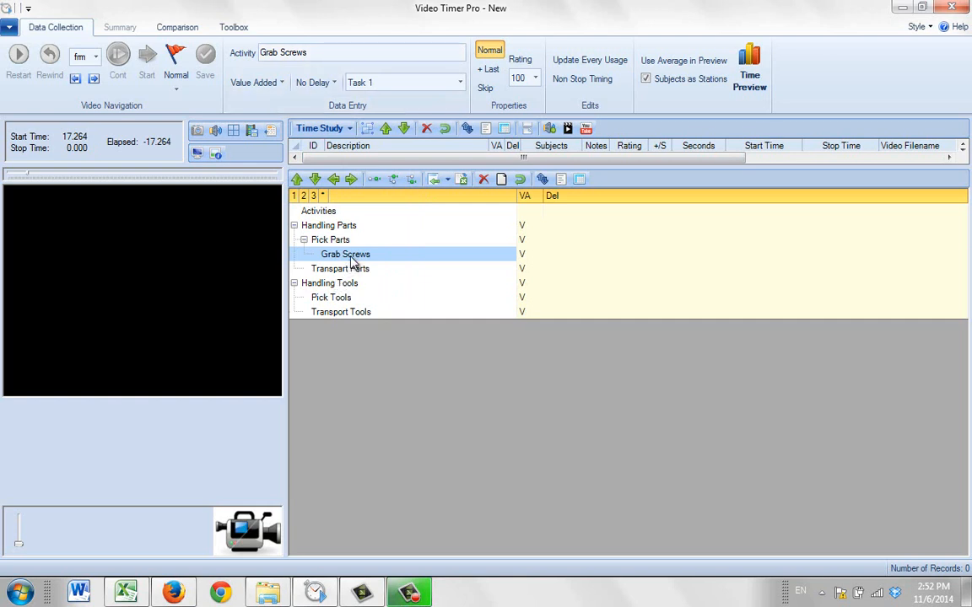
click(411, 179)
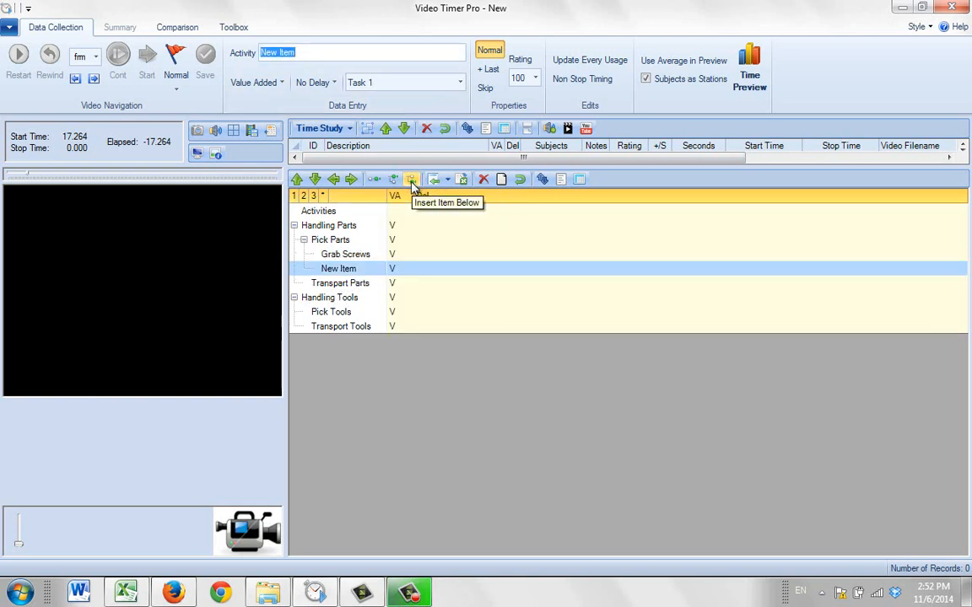
text(Get)
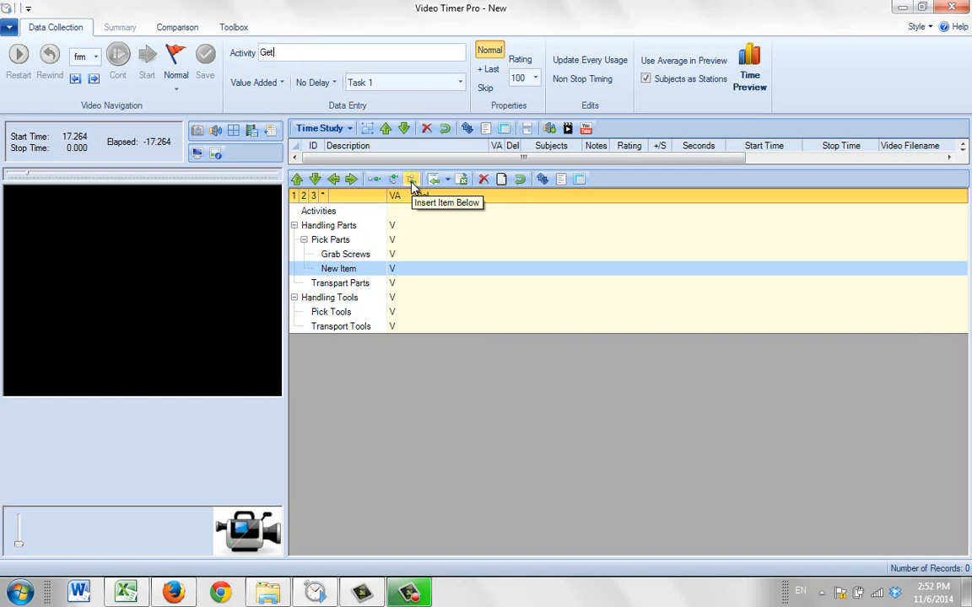
text(Screwdriver)
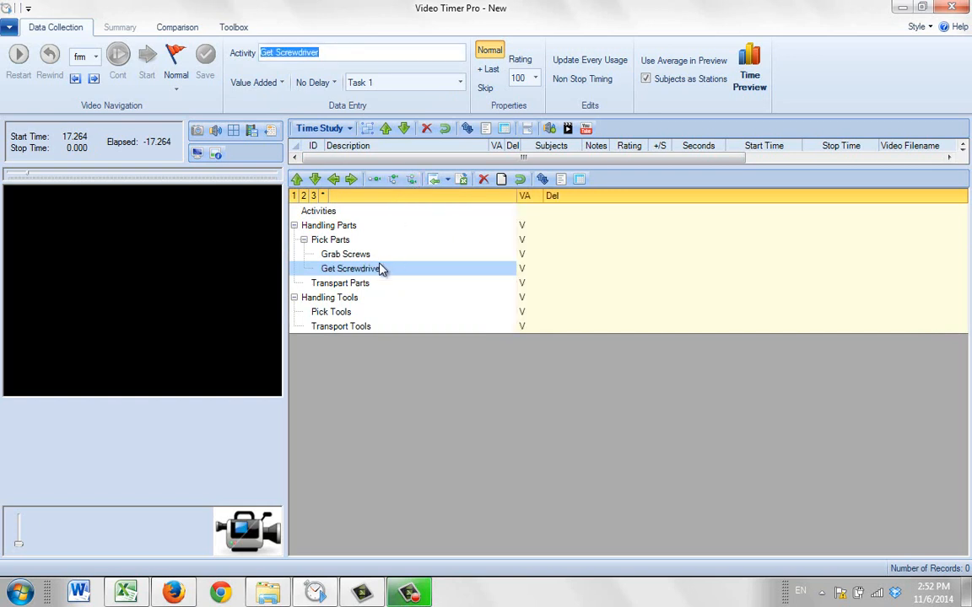
mouse_move(353, 271)
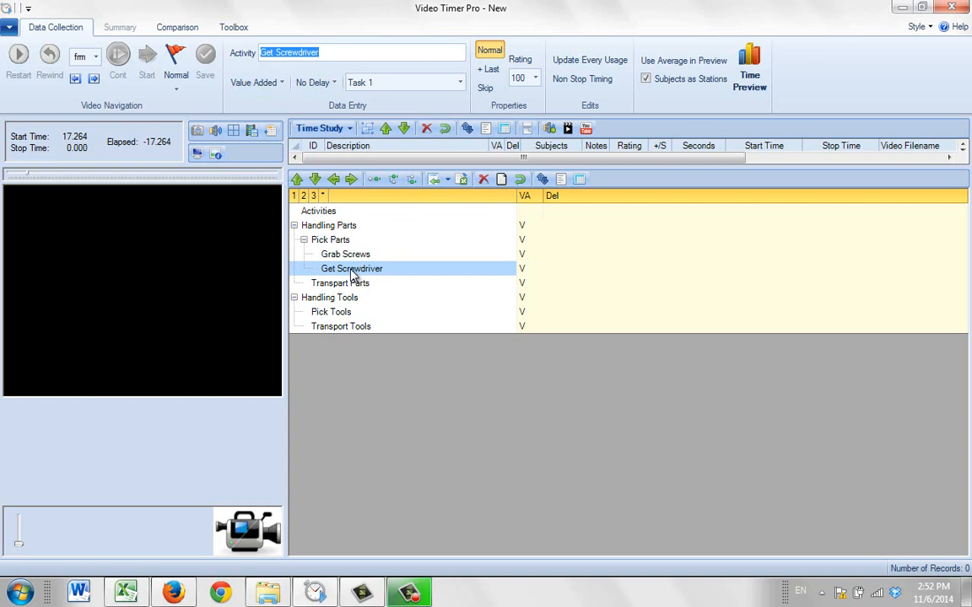
Leave Get Screwdriver unchanged and bring the Excel Handling Tools chart back to the front
double_click(350, 269)
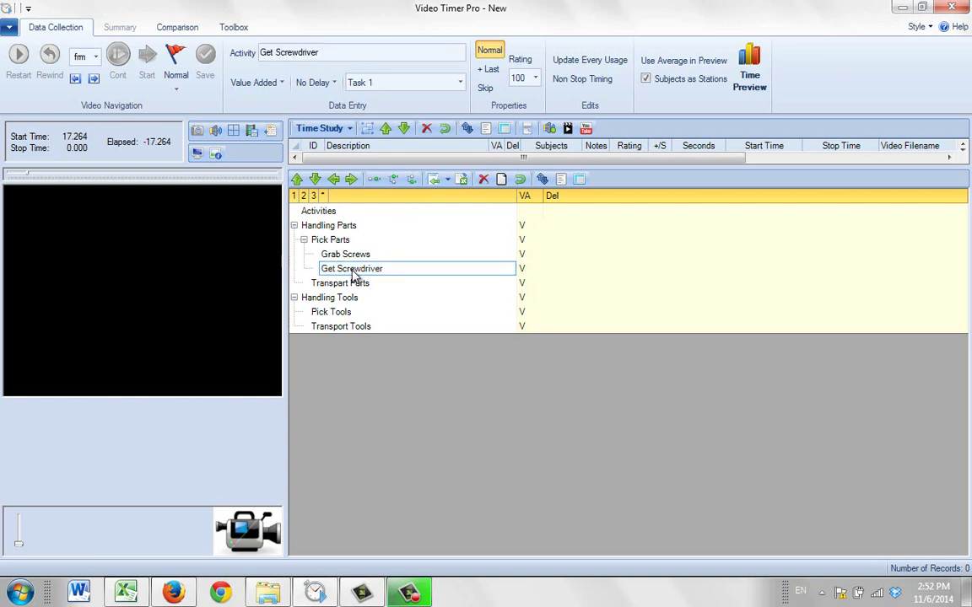
mouse_move(297, 179)
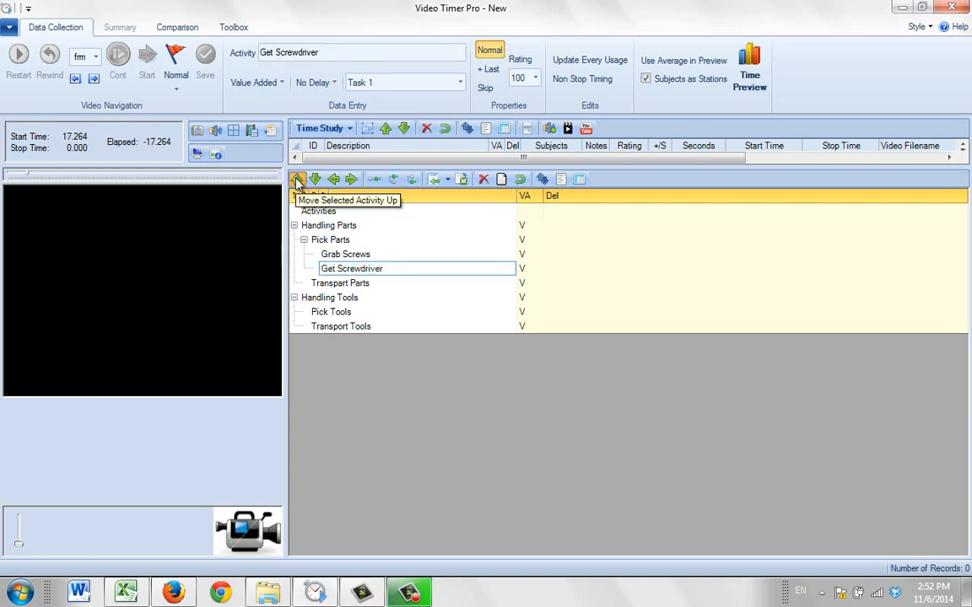
mouse_move(317, 179)
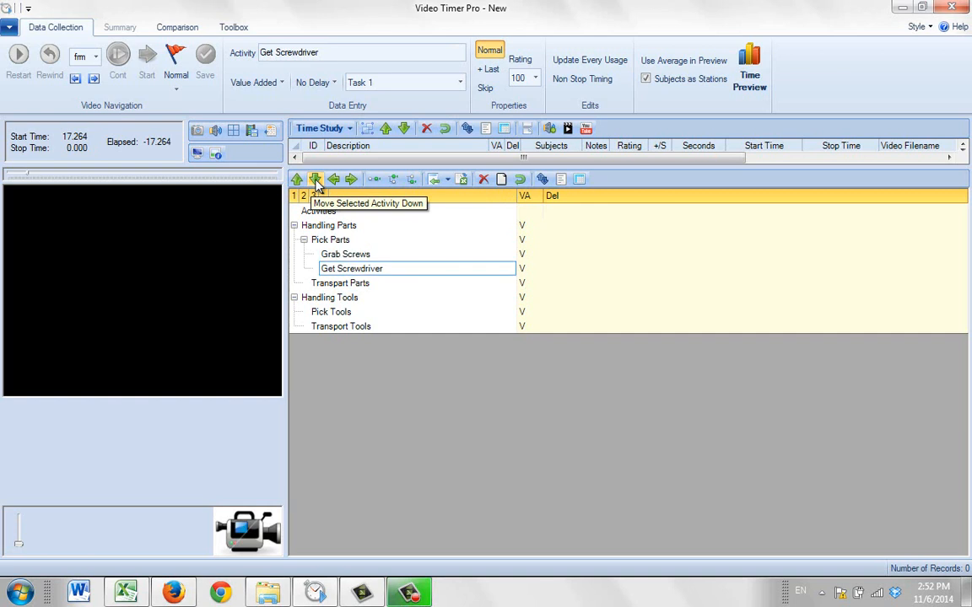
click(351, 179)
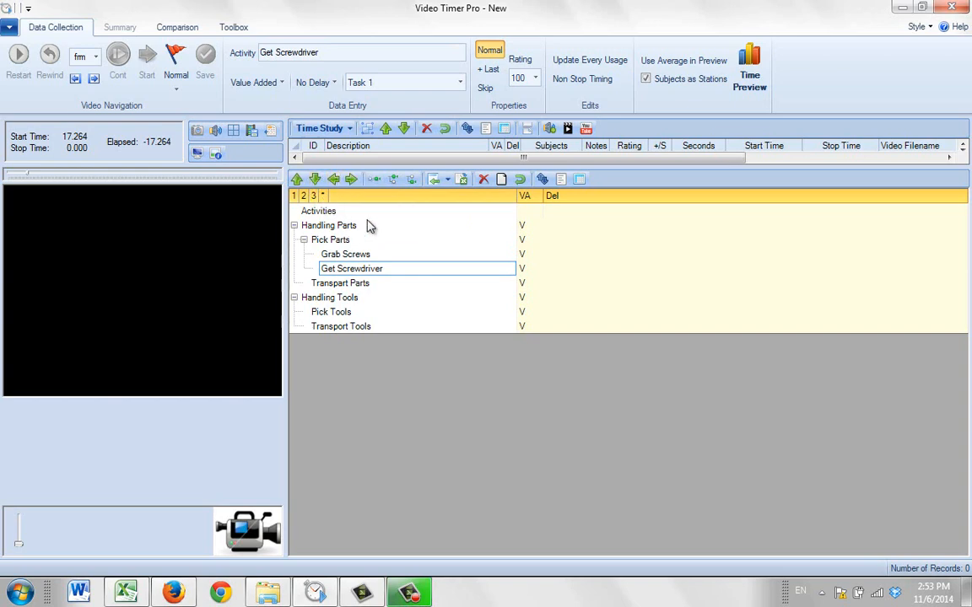
mouse_move(265, 411)
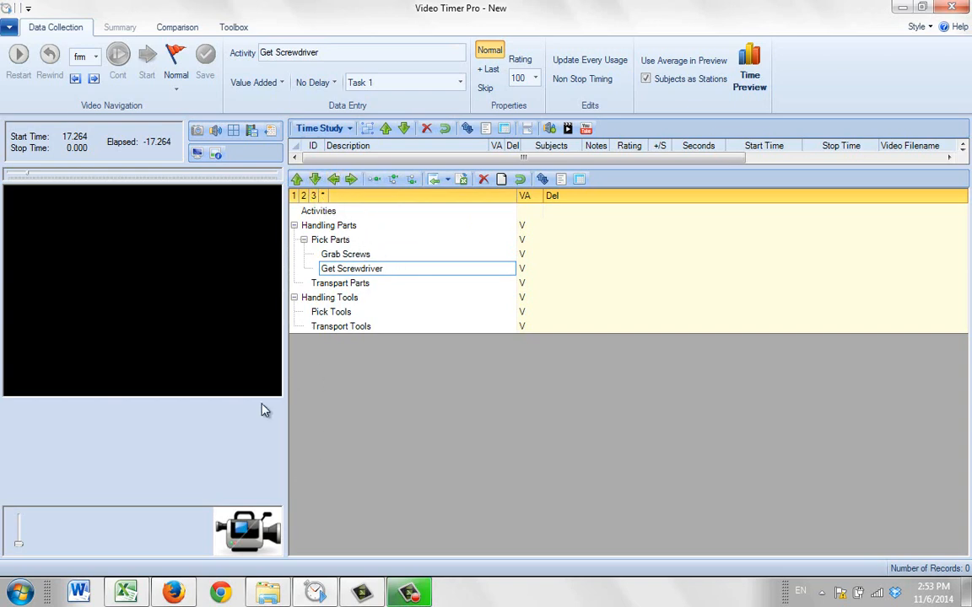
click(126, 586)
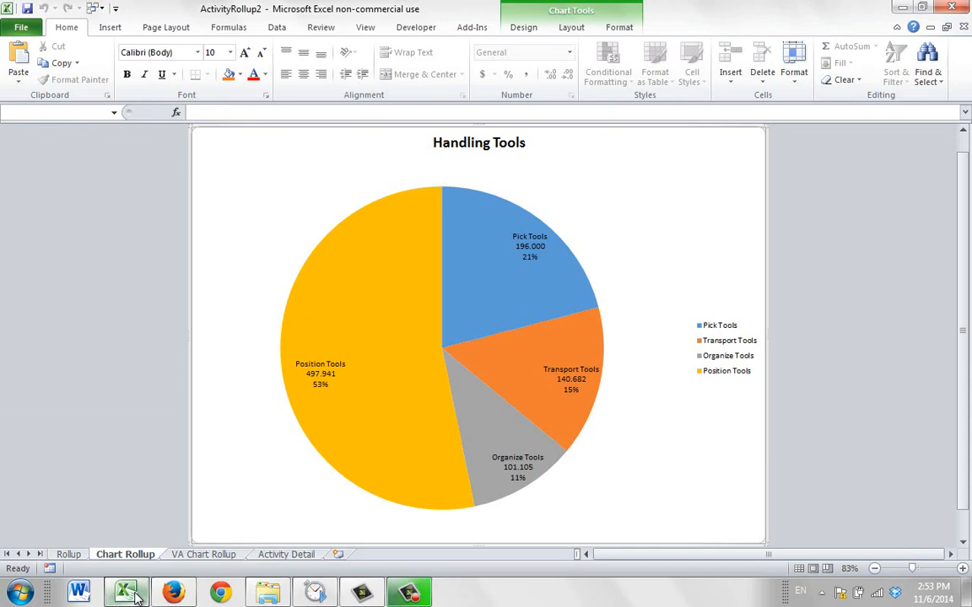
Review the RollUp sheet's Pick Parts grab items and Transport Parts, scrolling to Organize, Handling Prep and Position Parts
click(67, 553)
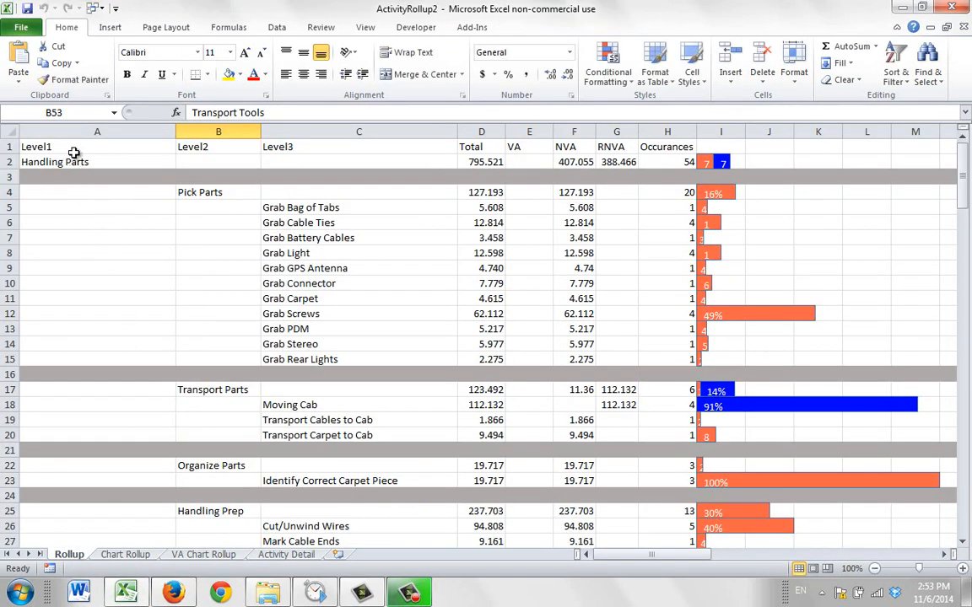
drag(358, 206, 357, 312)
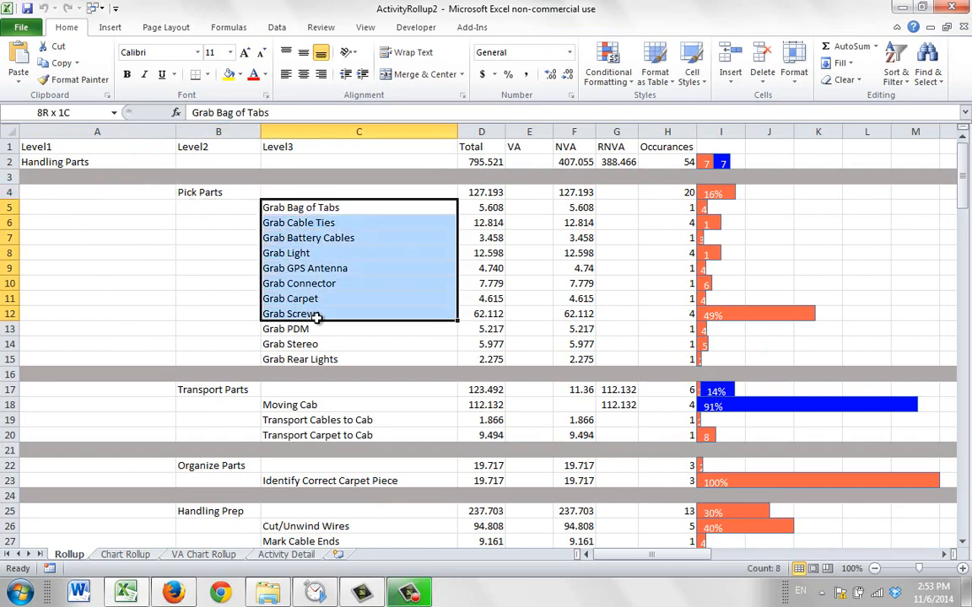
click(217, 390)
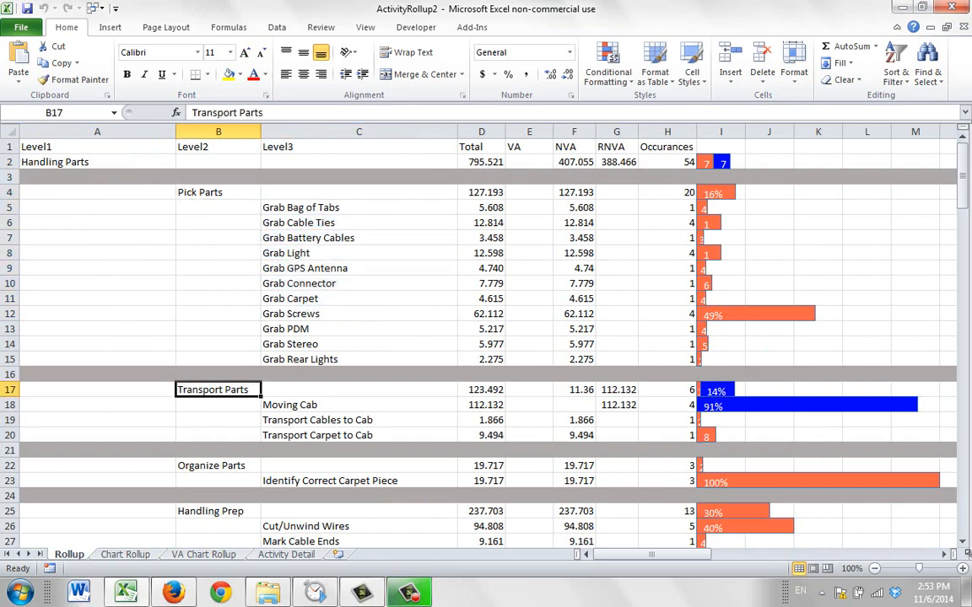
scroll(down, 3)
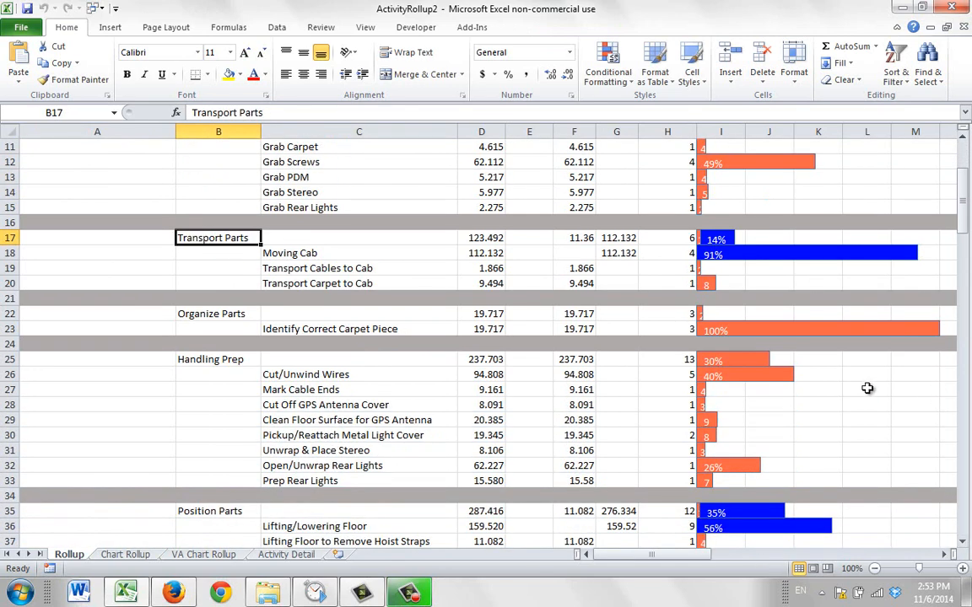